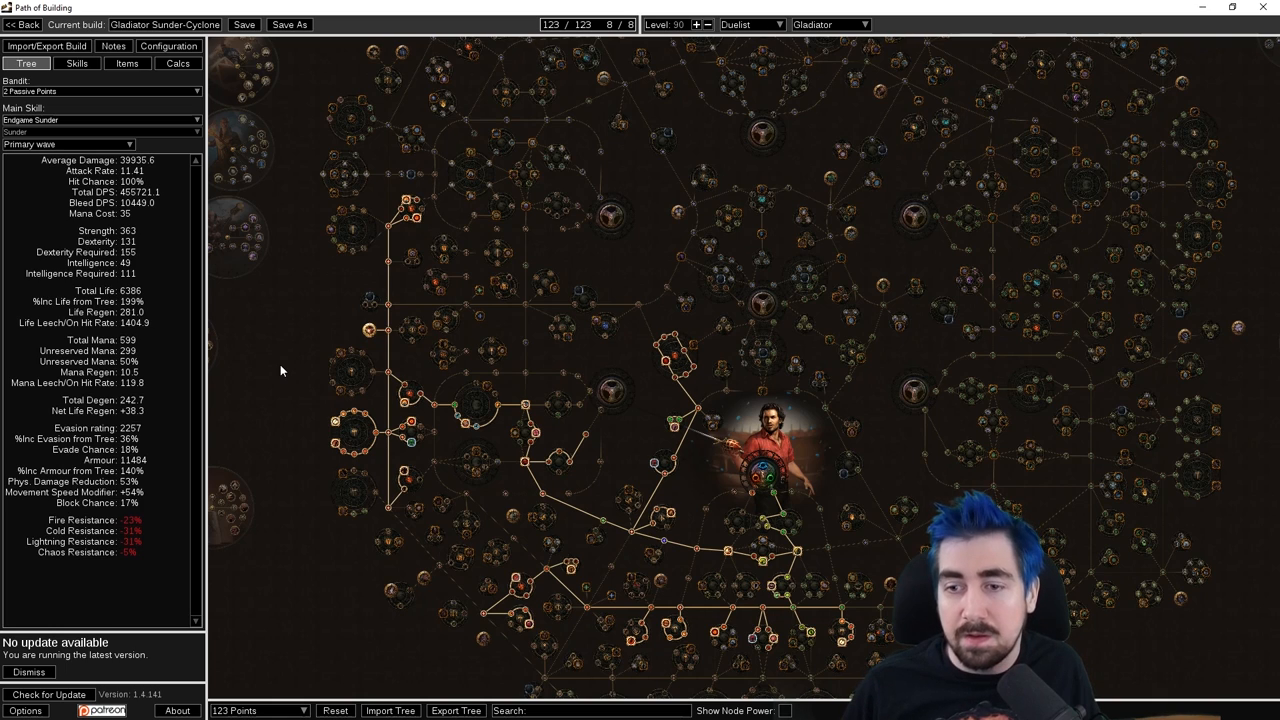
Visit the Import/Export Build page, then show the 9-point early passive tree
{"action": "left_click", "coordinate": [46, 46]}
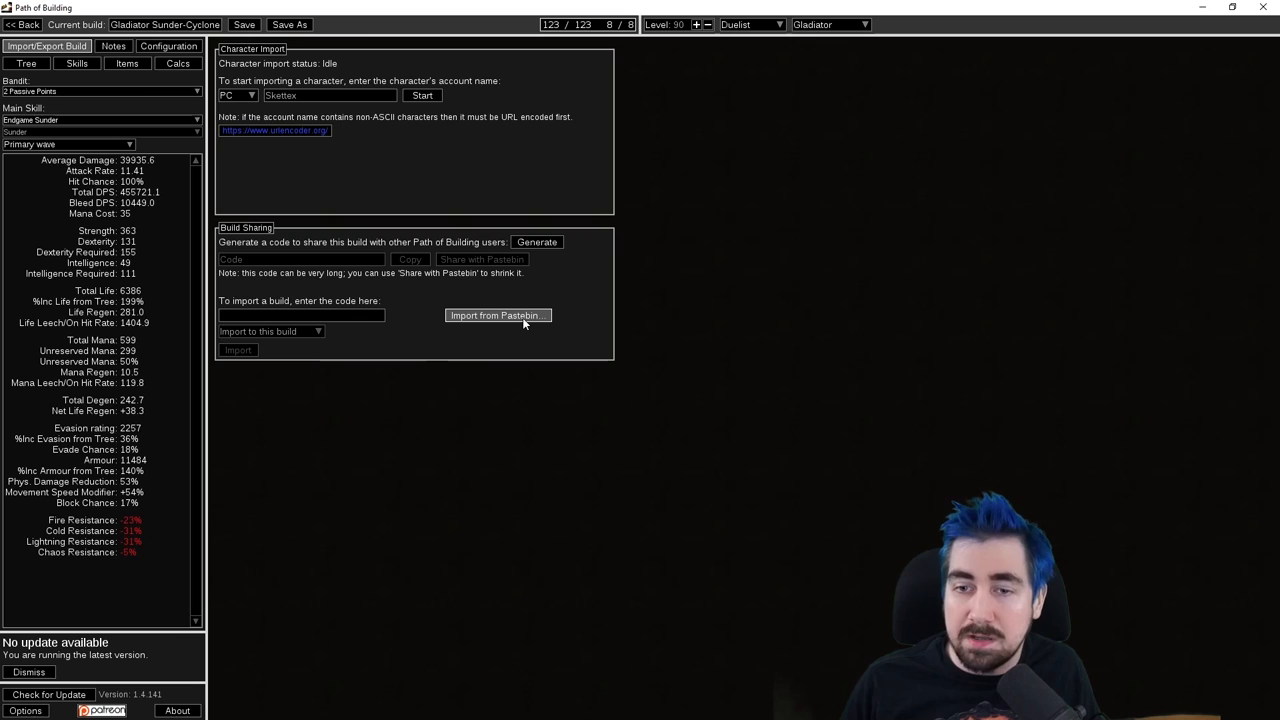
{"action": "left_click", "coordinate": [497, 315]}
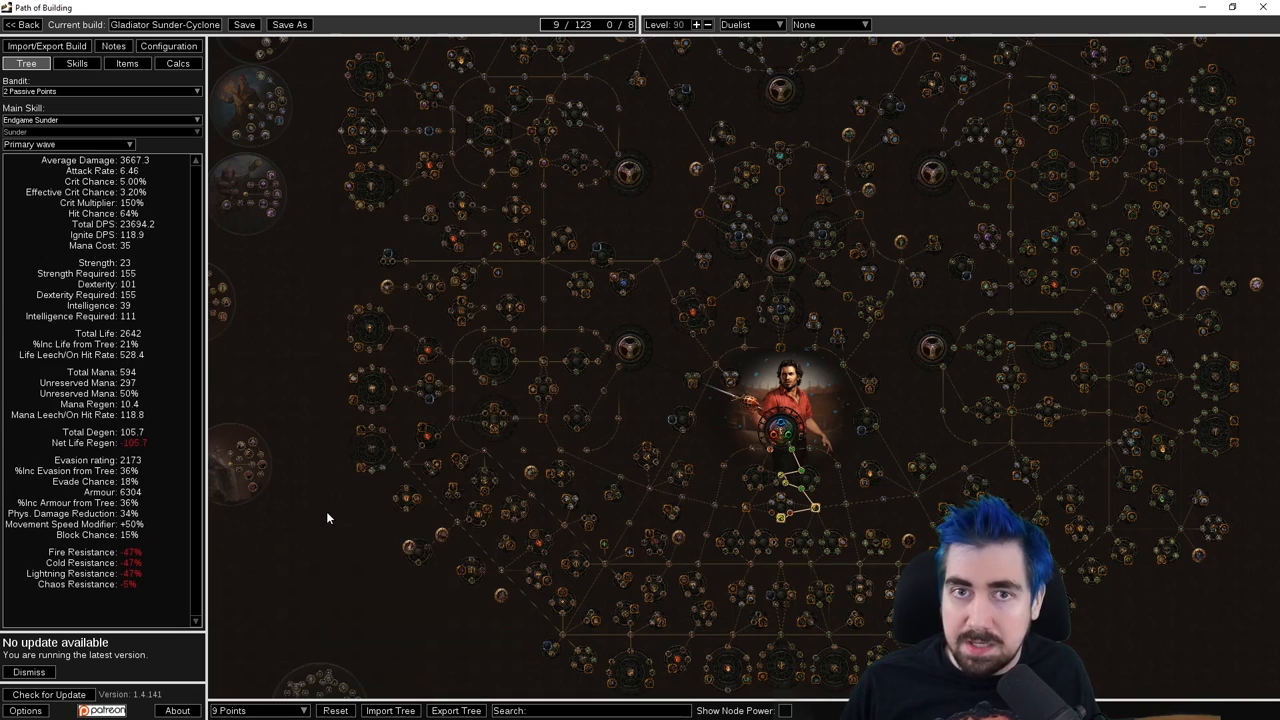
Step through the 40-point and 66-point trees, settling on 117 Points + Ascend
{"action": "left_click", "coordinate": [256, 710]}
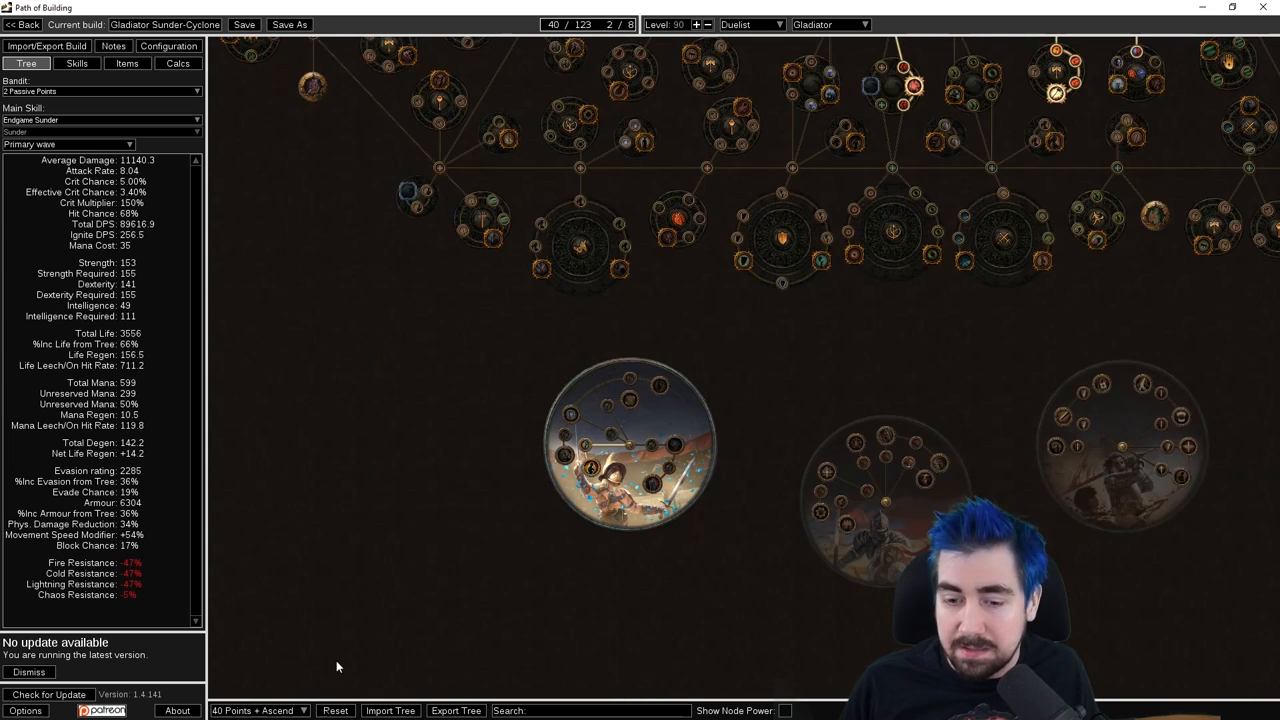
{"action": "mouse_move", "coordinate": [588, 470]}
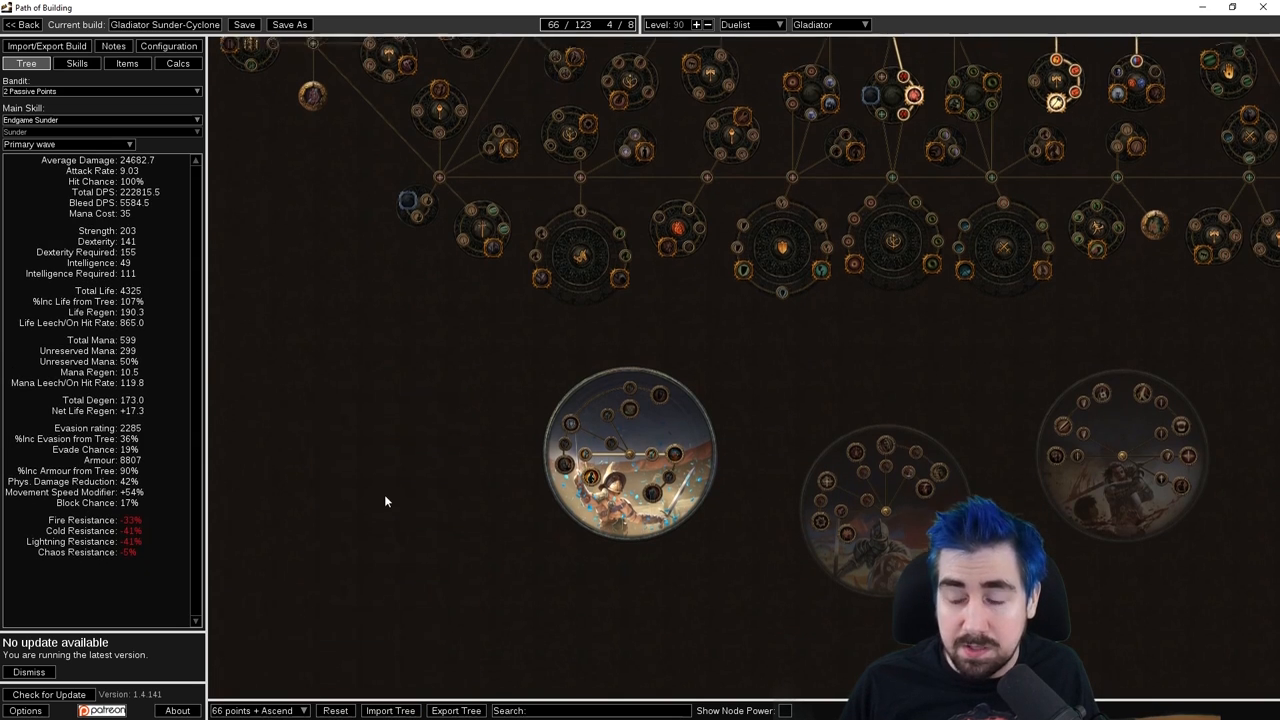
{"action": "left_click", "coordinate": [255, 710]}
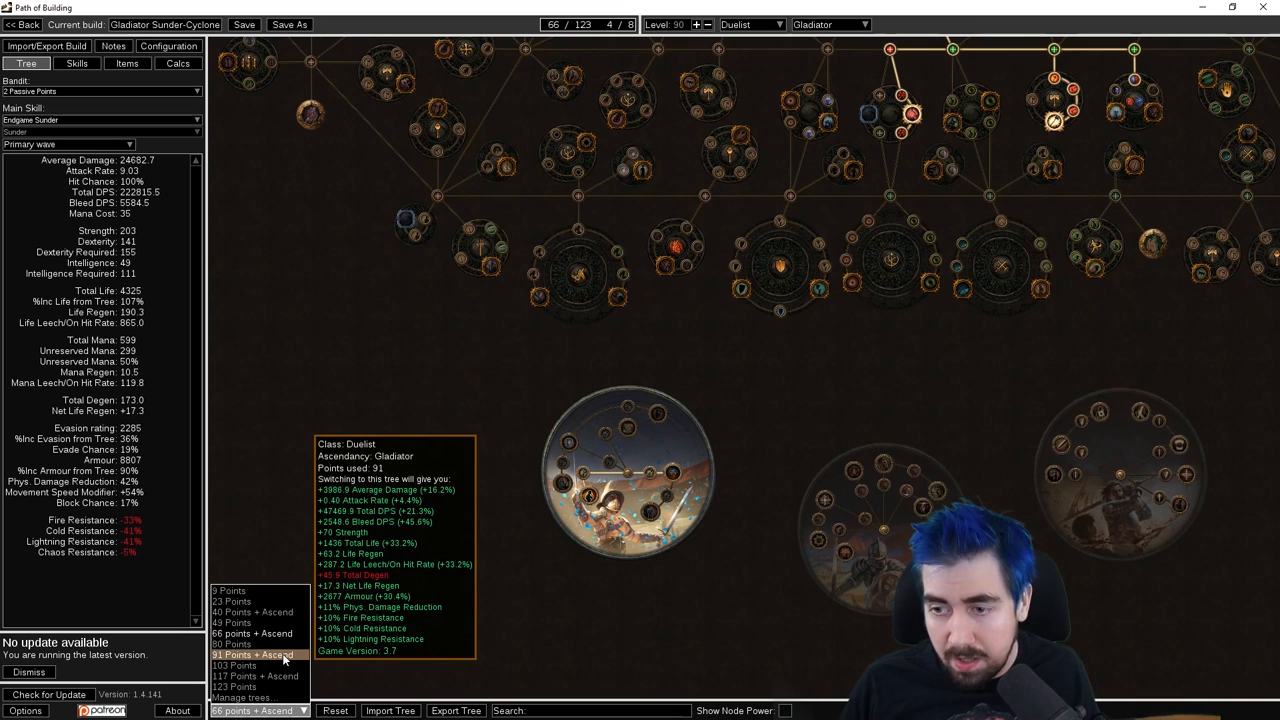
{"action": "left_click", "coordinate": [256, 676]}
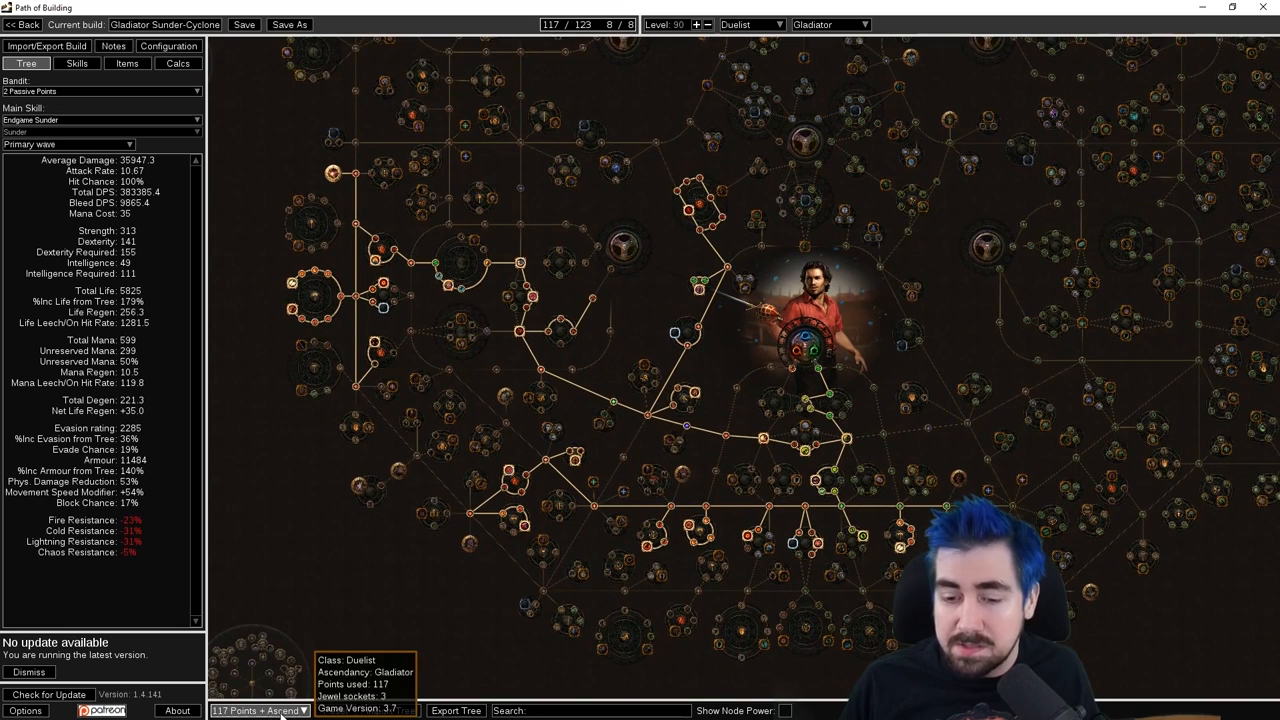
{"action": "left_click", "coordinate": [260, 710]}
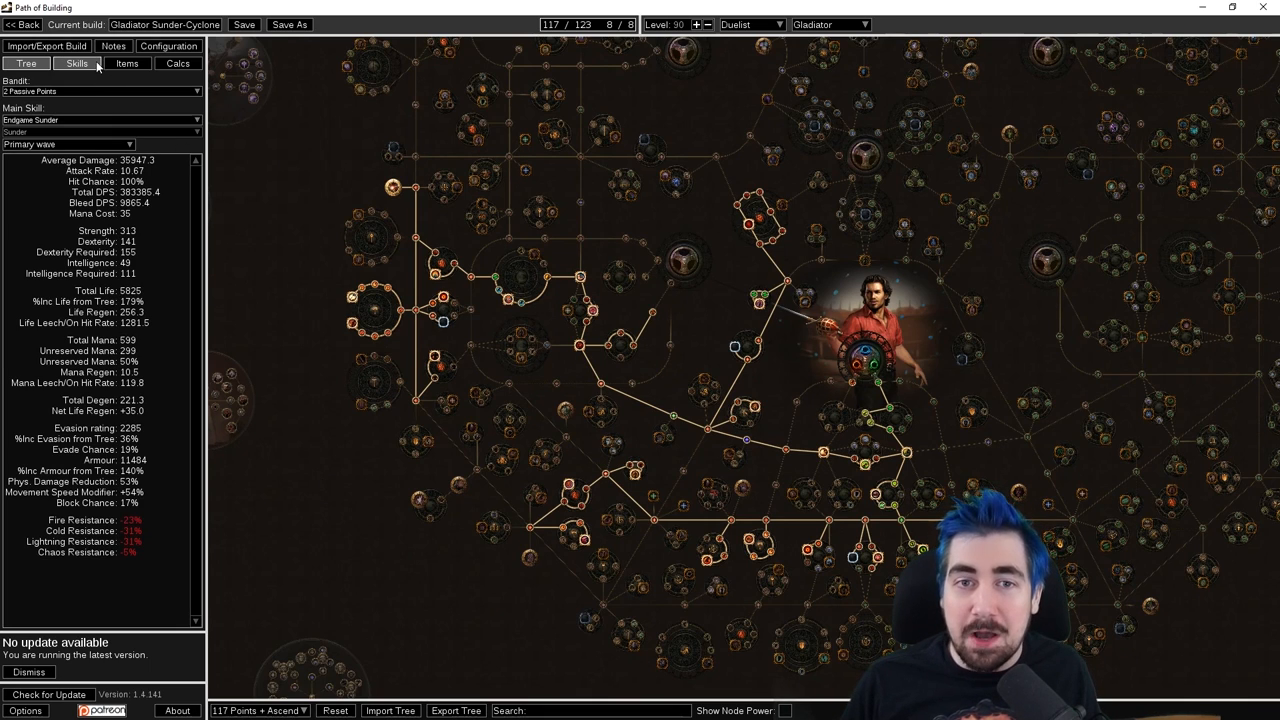
Review the Ancestral Protector, Ancestral Warchief, Pulverise and A: 18-38 Sunder groups, ending on Heralds
{"action": "left_click", "coordinate": [77, 63]}
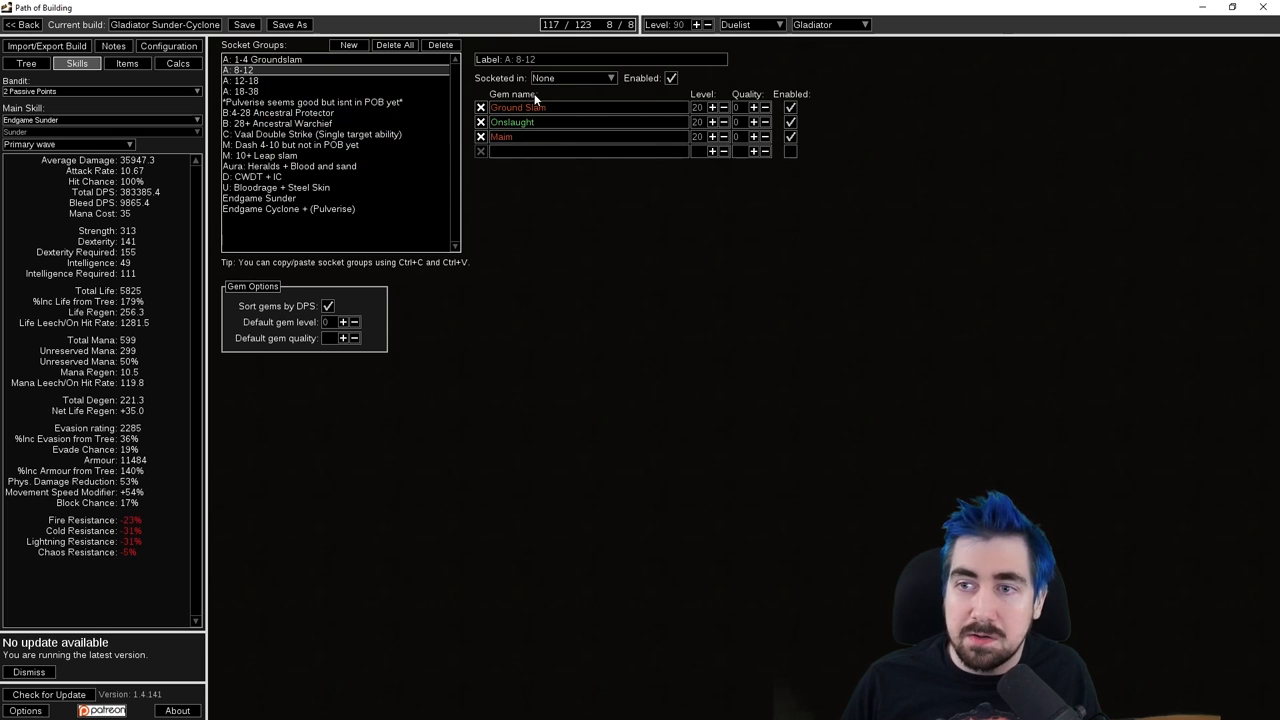
{"action": "mouse_move", "coordinate": [240, 70]}
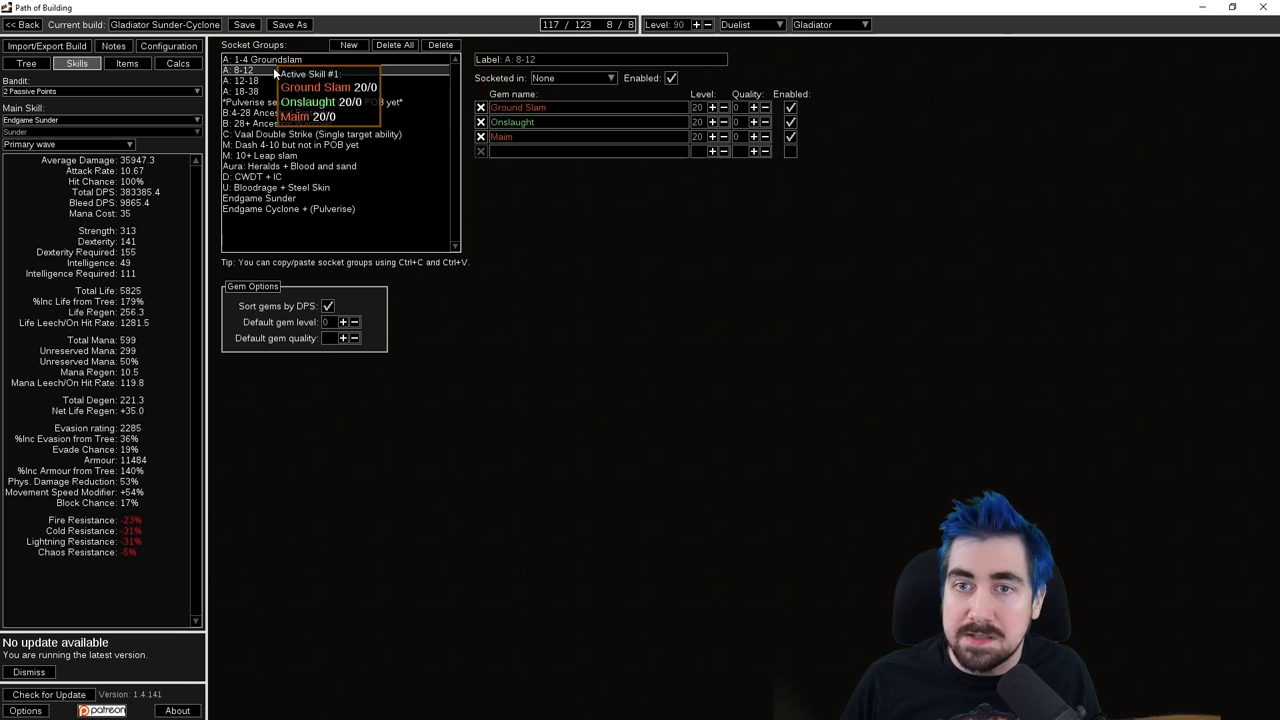
{"action": "left_click", "coordinate": [240, 80]}
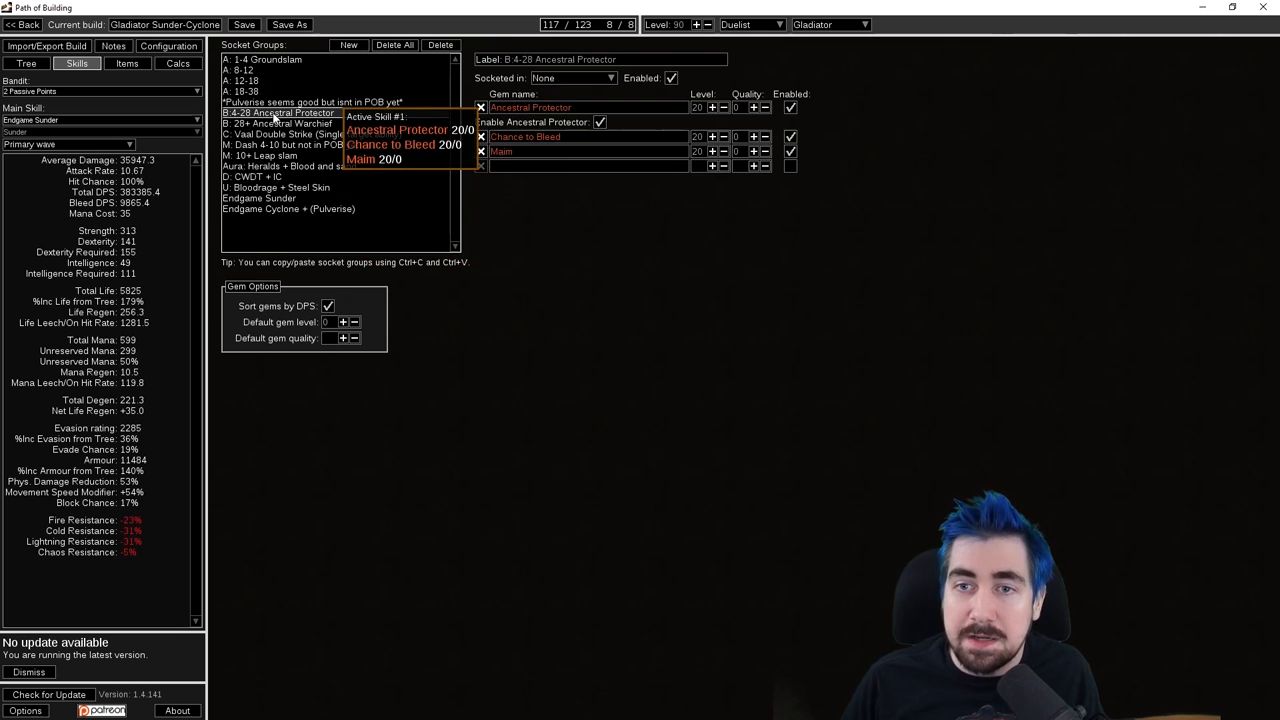
{"action": "mouse_move", "coordinate": [481, 300]}
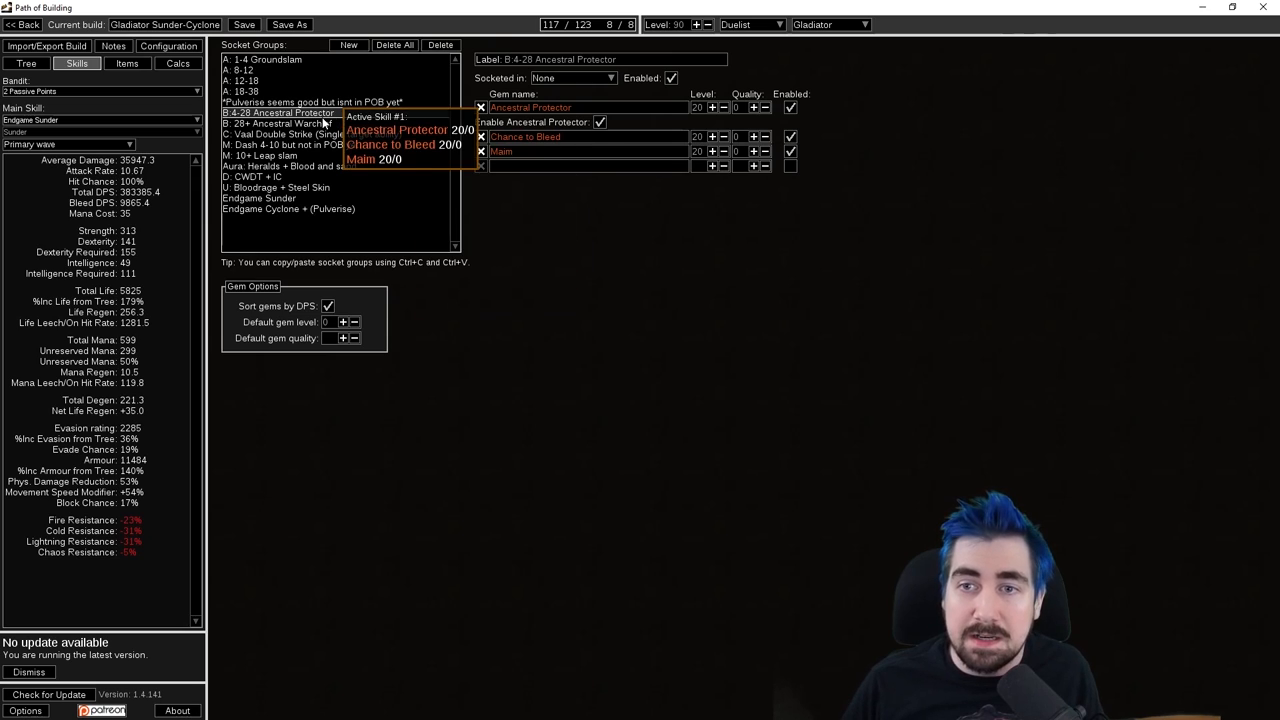
{"action": "left_click", "coordinate": [285, 123]}
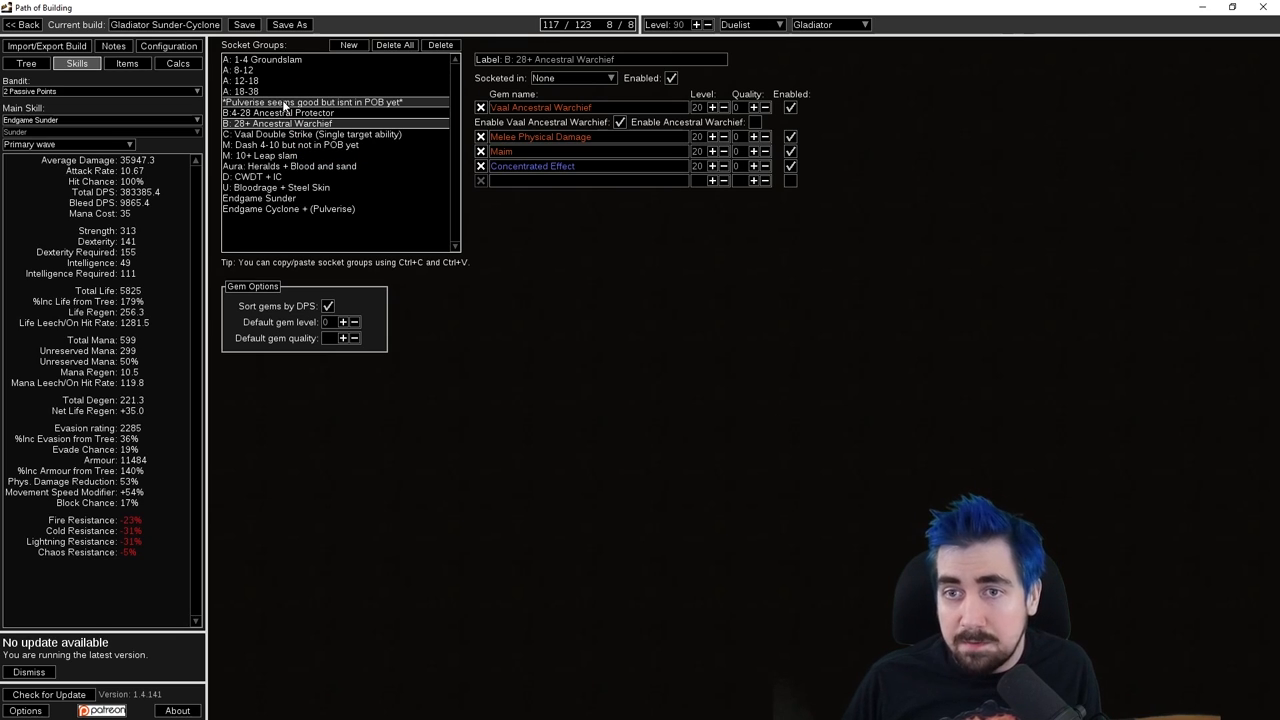
{"action": "left_click", "coordinate": [279, 112]}
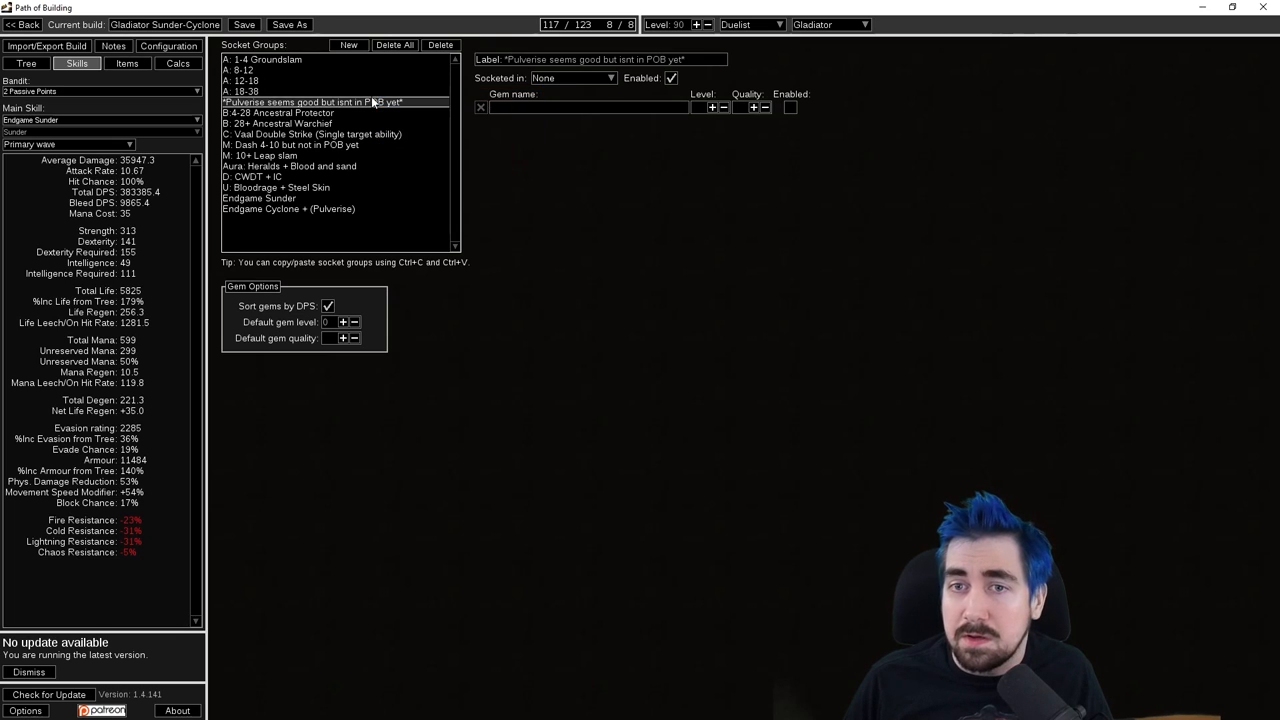
{"action": "left_click", "coordinate": [243, 91]}
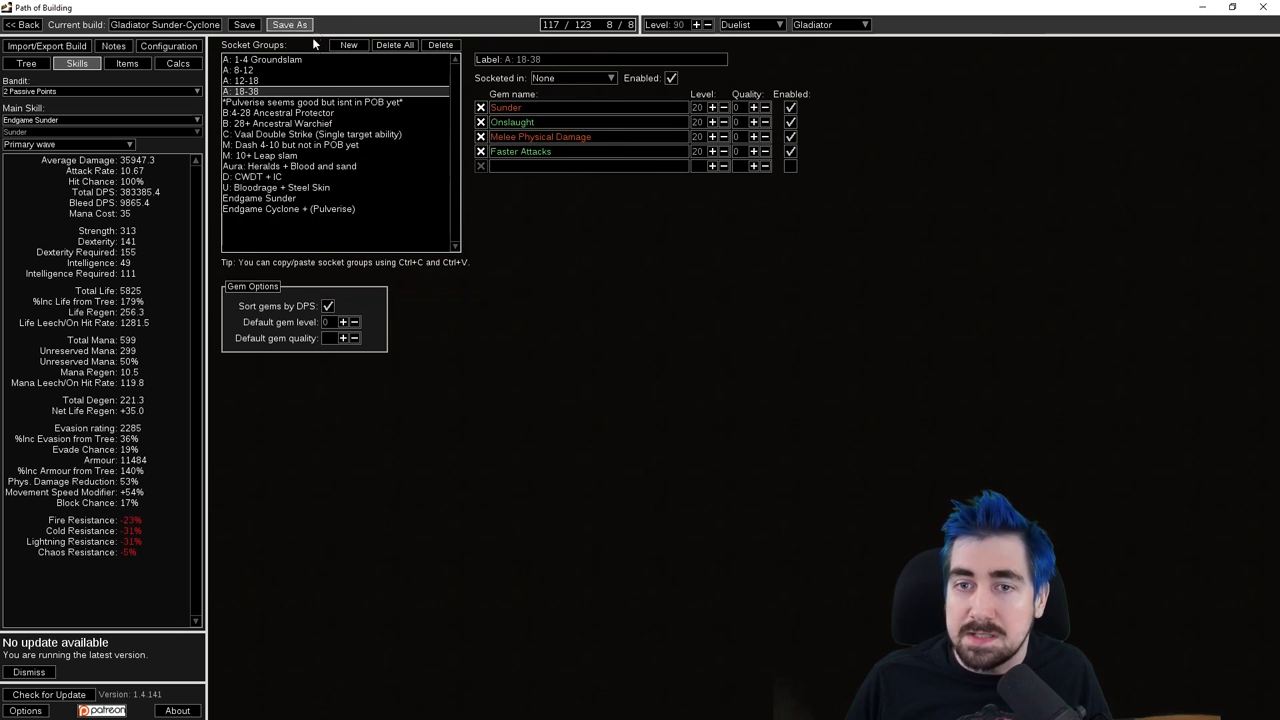
{"action": "mouse_move", "coordinate": [277, 187]}
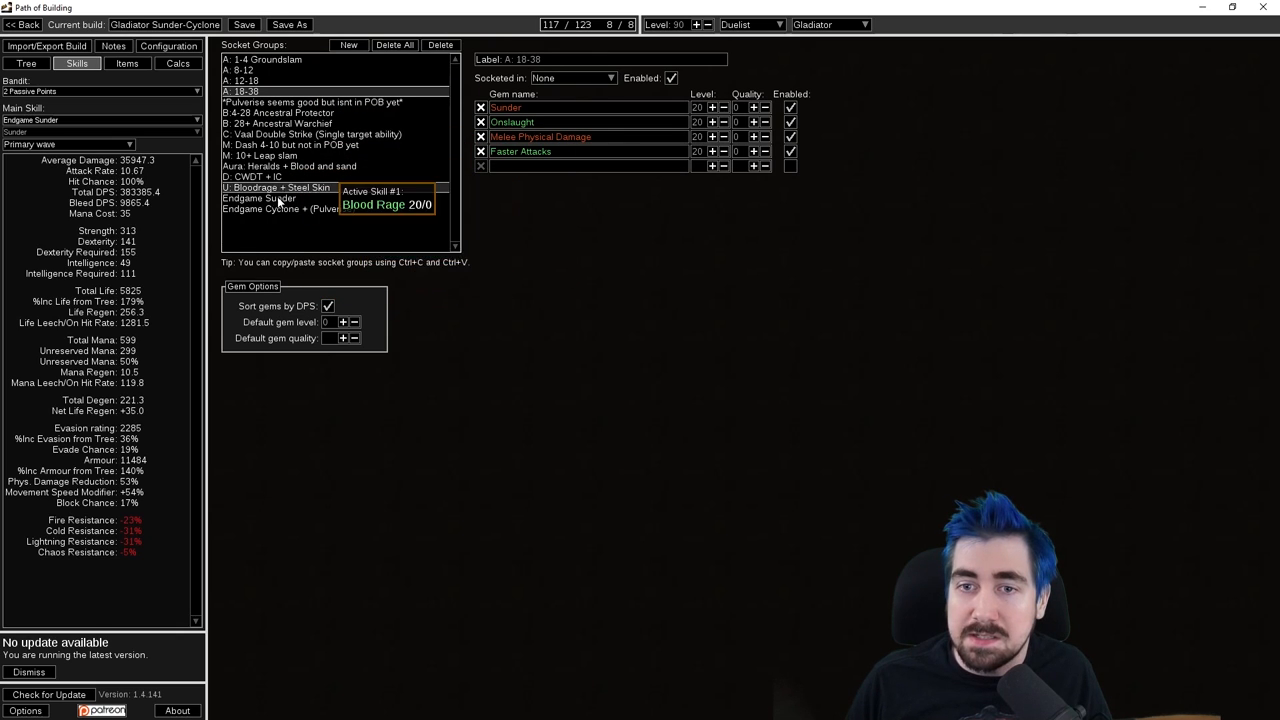
{"action": "left_click", "coordinate": [290, 166]}
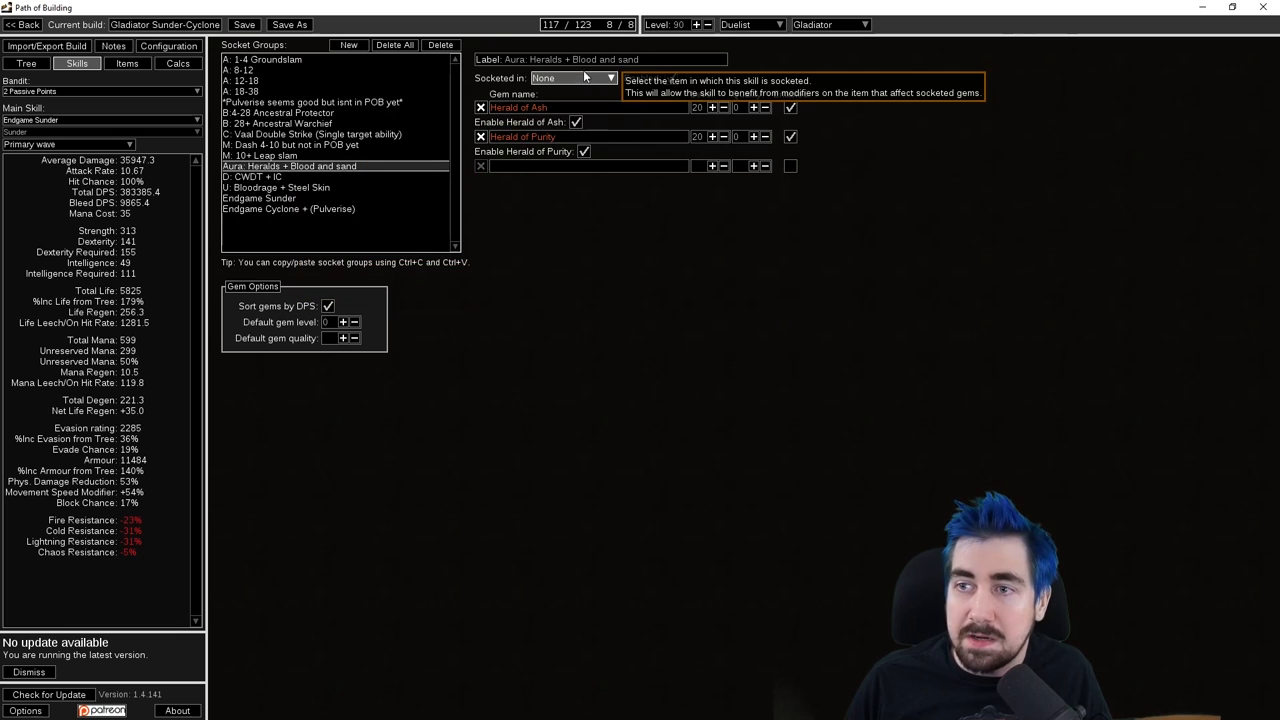
{"action": "mouse_move", "coordinate": [543, 246]}
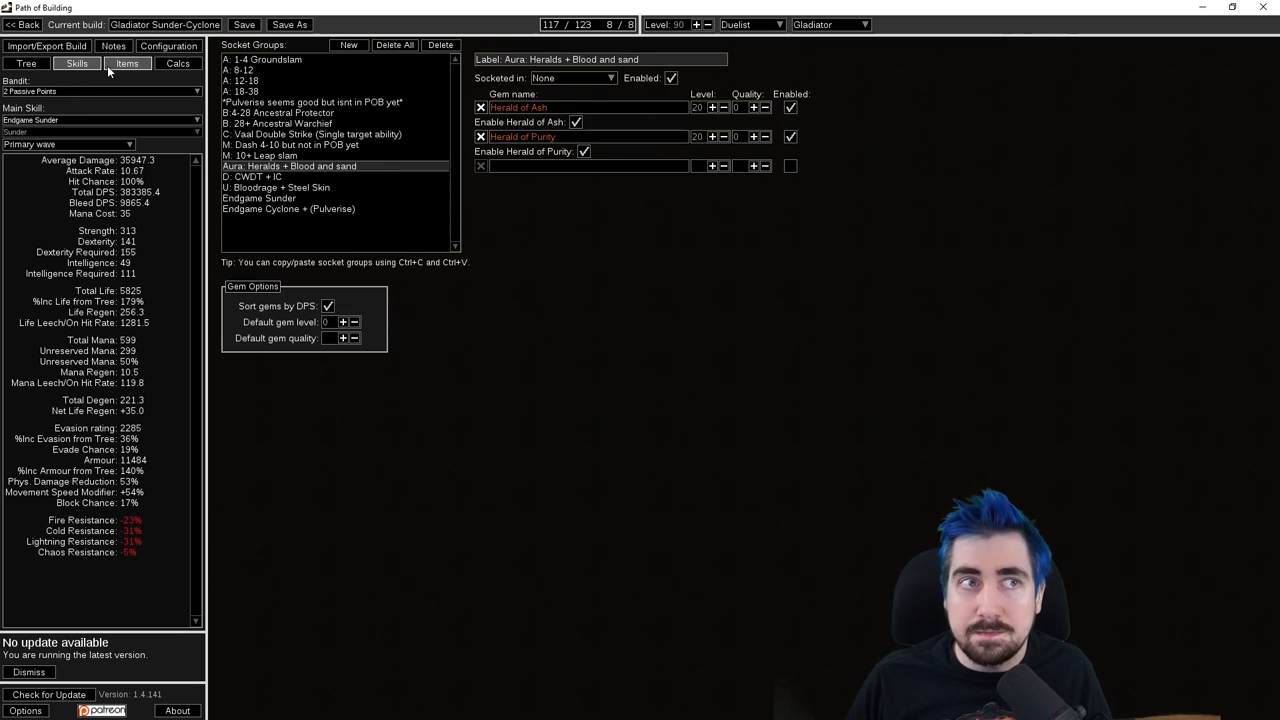
{"action": "left_click", "coordinate": [127, 63]}
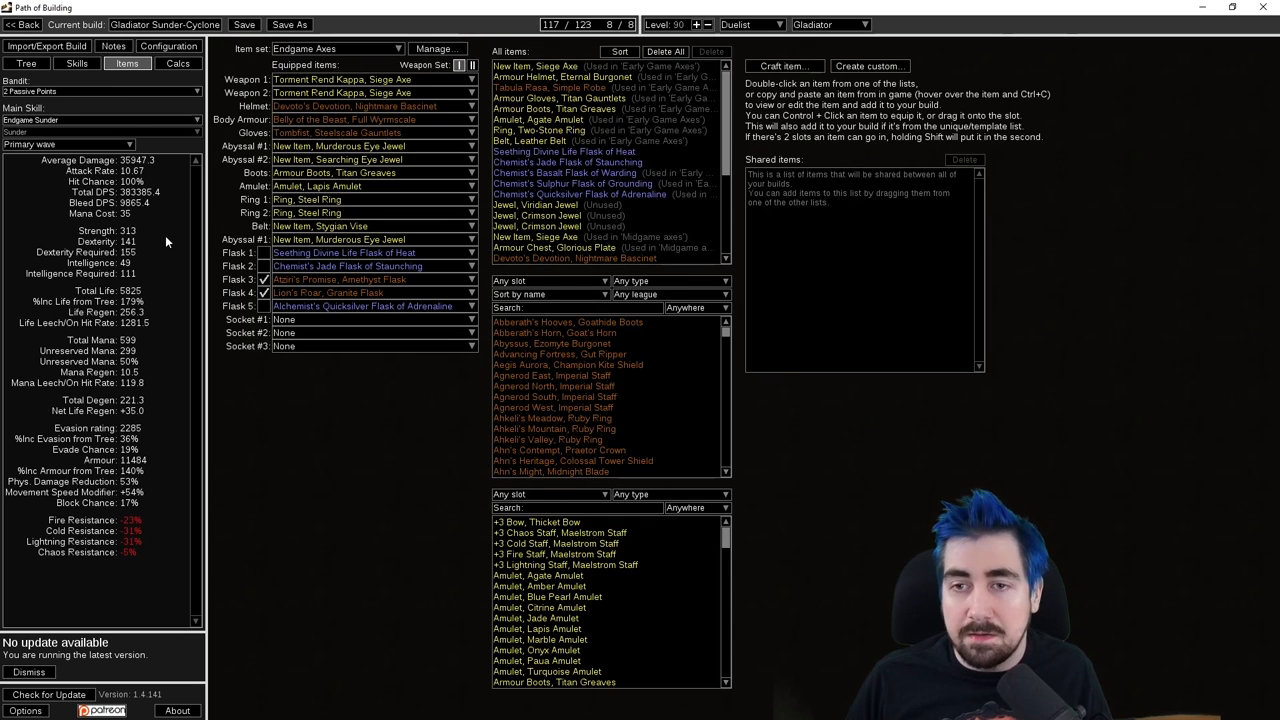
{"action": "left_click", "coordinate": [337, 48]}
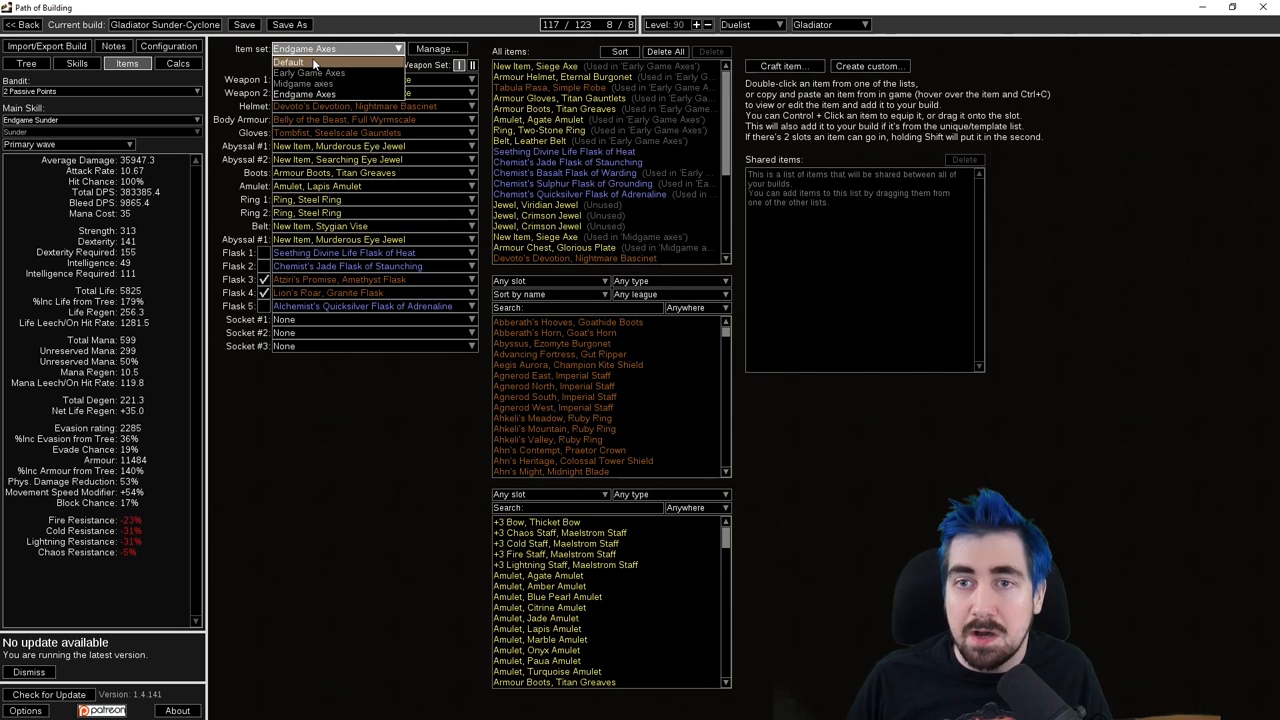
{"action": "left_click", "coordinate": [289, 62]}
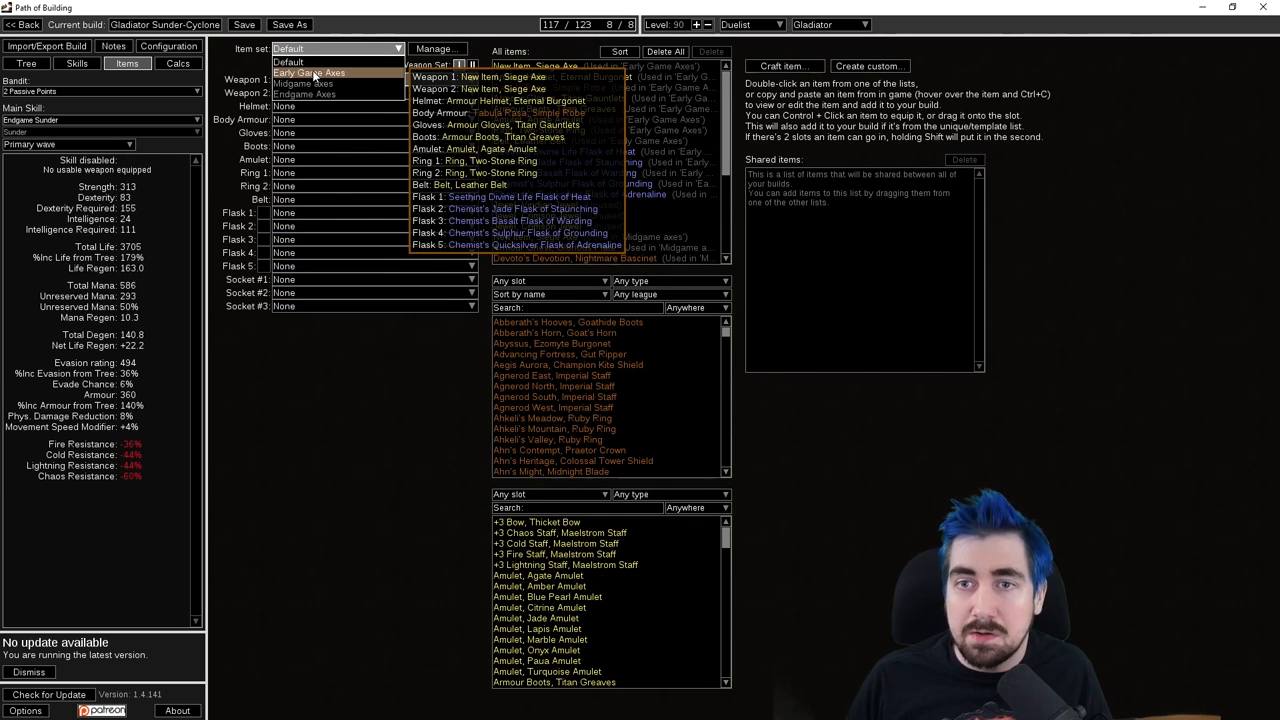
{"action": "left_click", "coordinate": [309, 72]}
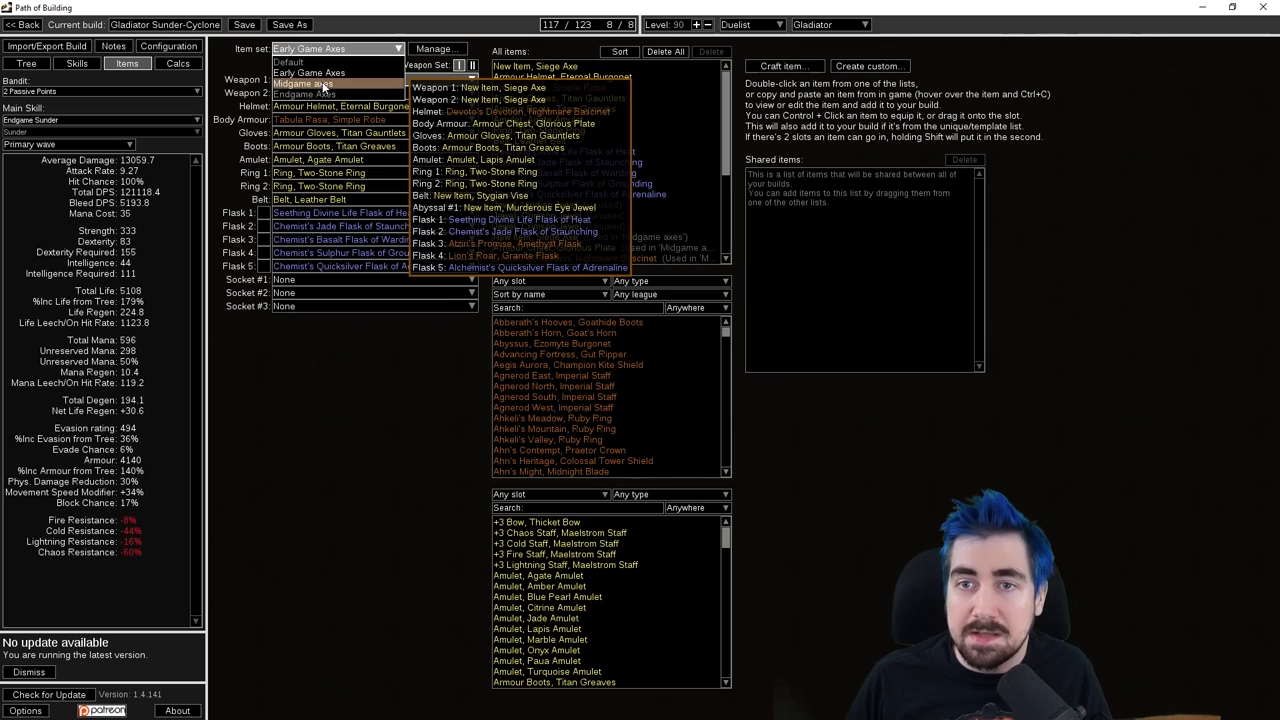
{"action": "left_click", "coordinate": [303, 84]}
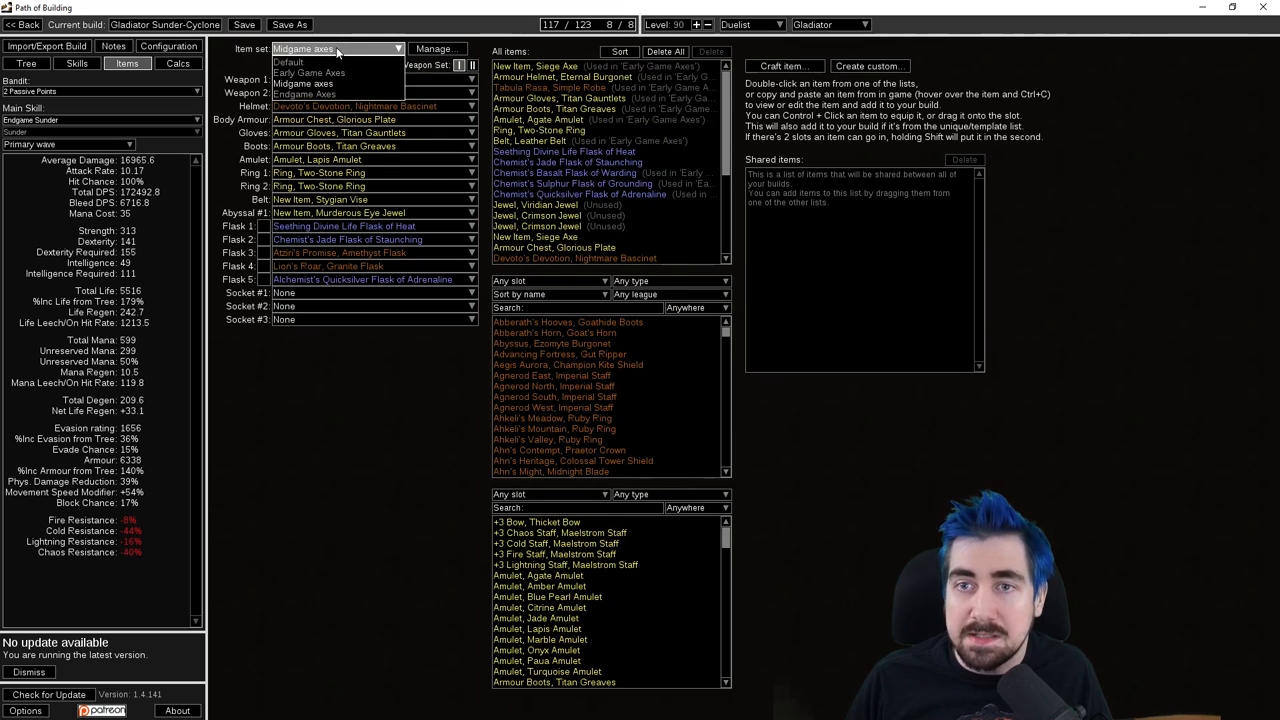
{"action": "left_click", "coordinate": [312, 94]}
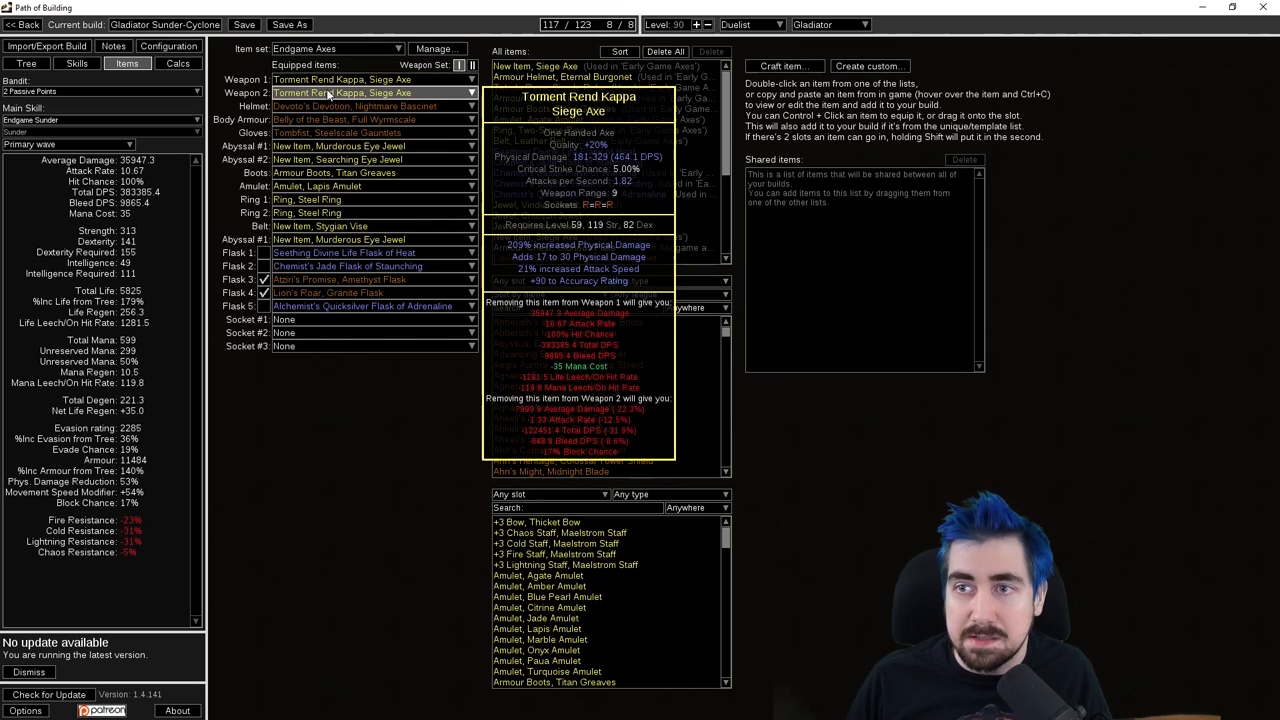
{"action": "left_click", "coordinate": [27, 63]}
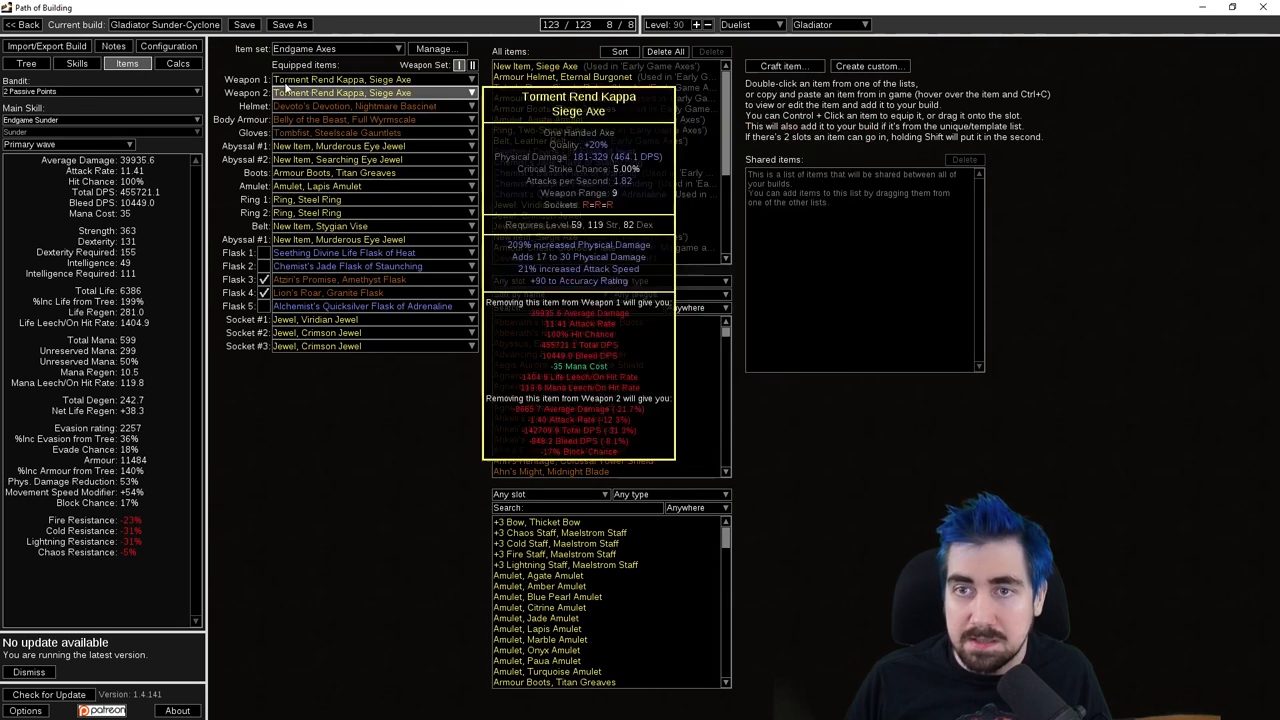
{"action": "left_click", "coordinate": [337, 48]}
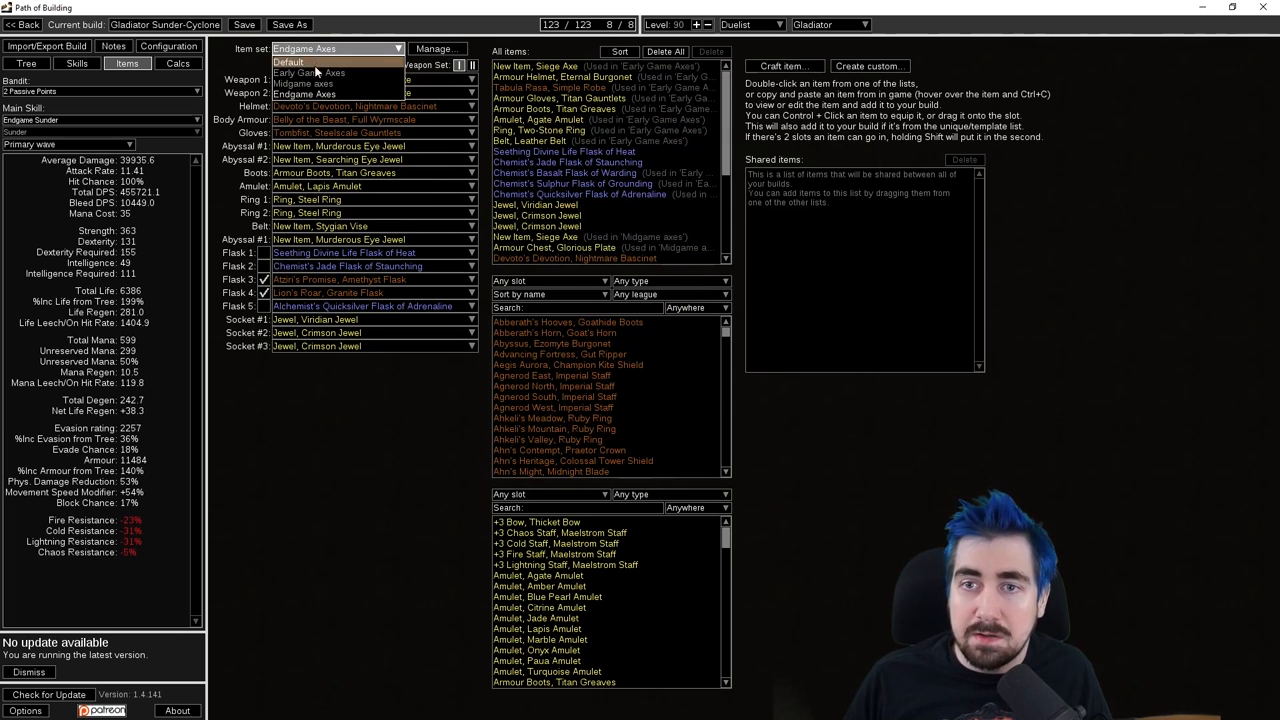
{"action": "left_click", "coordinate": [308, 72]}
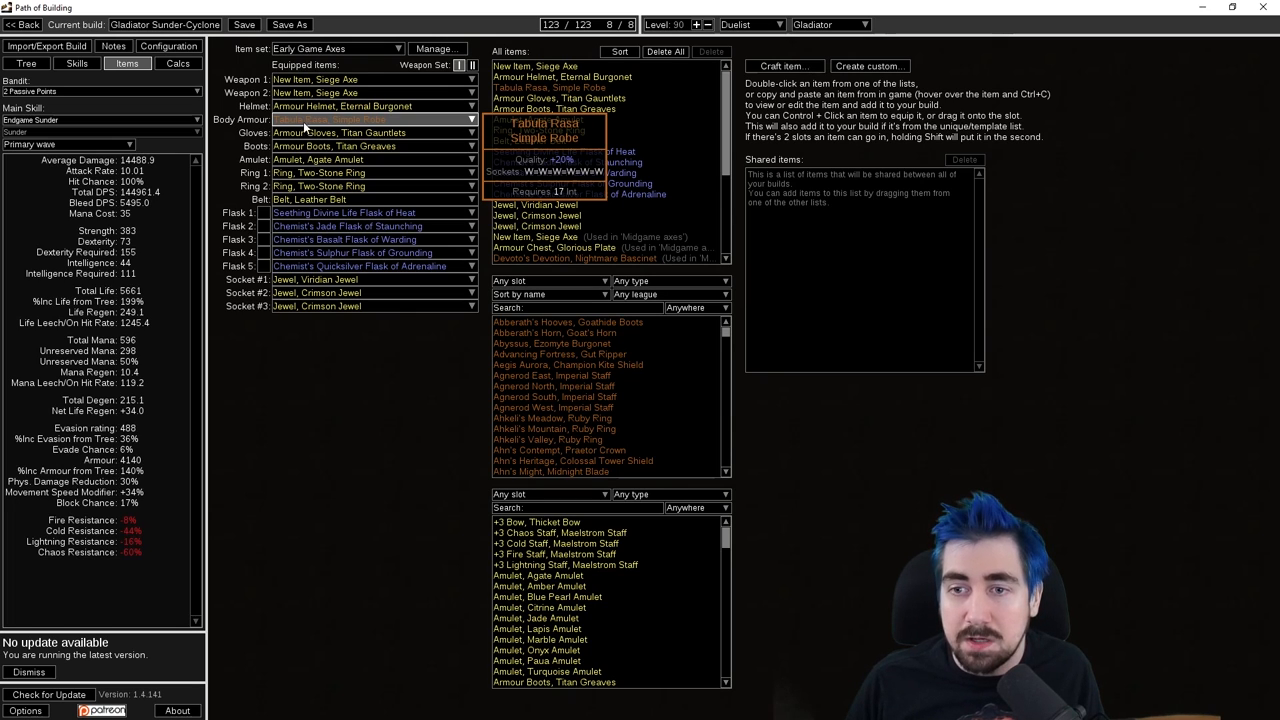
{"action": "mouse_move", "coordinate": [320, 186]}
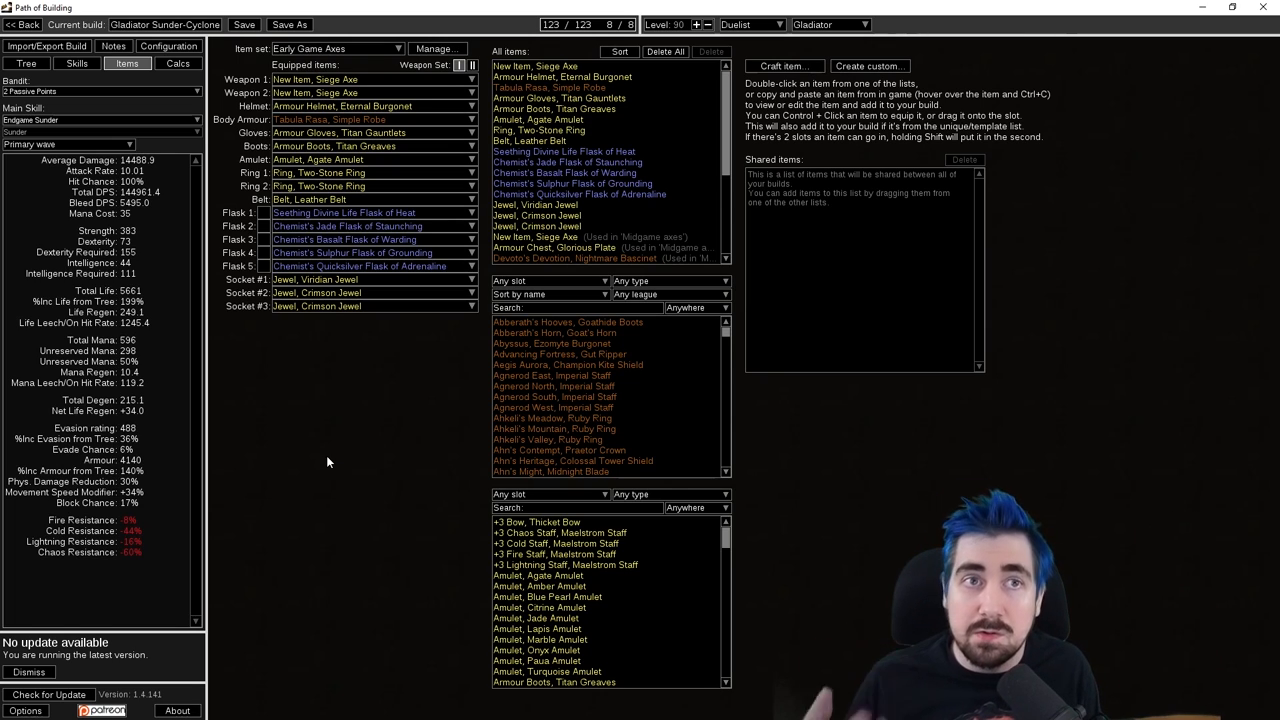
{"action": "mouse_move", "coordinate": [345, 293]}
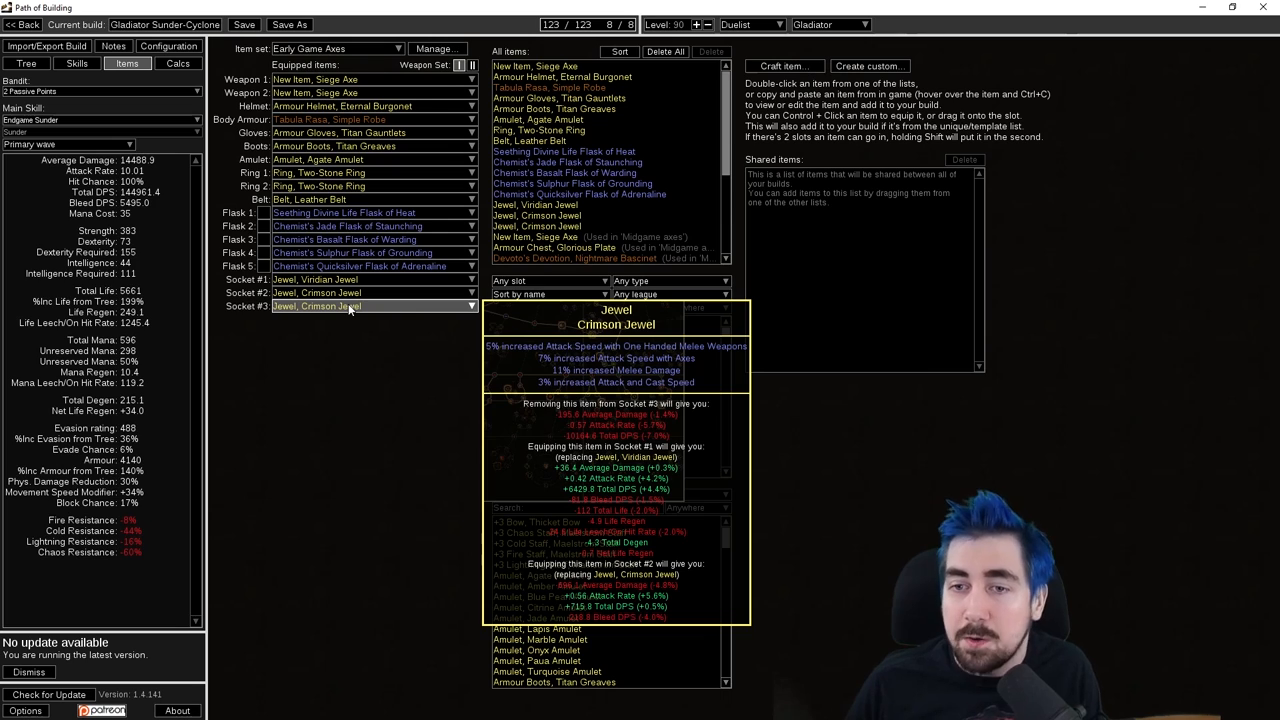
{"action": "mouse_move", "coordinate": [350, 239]}
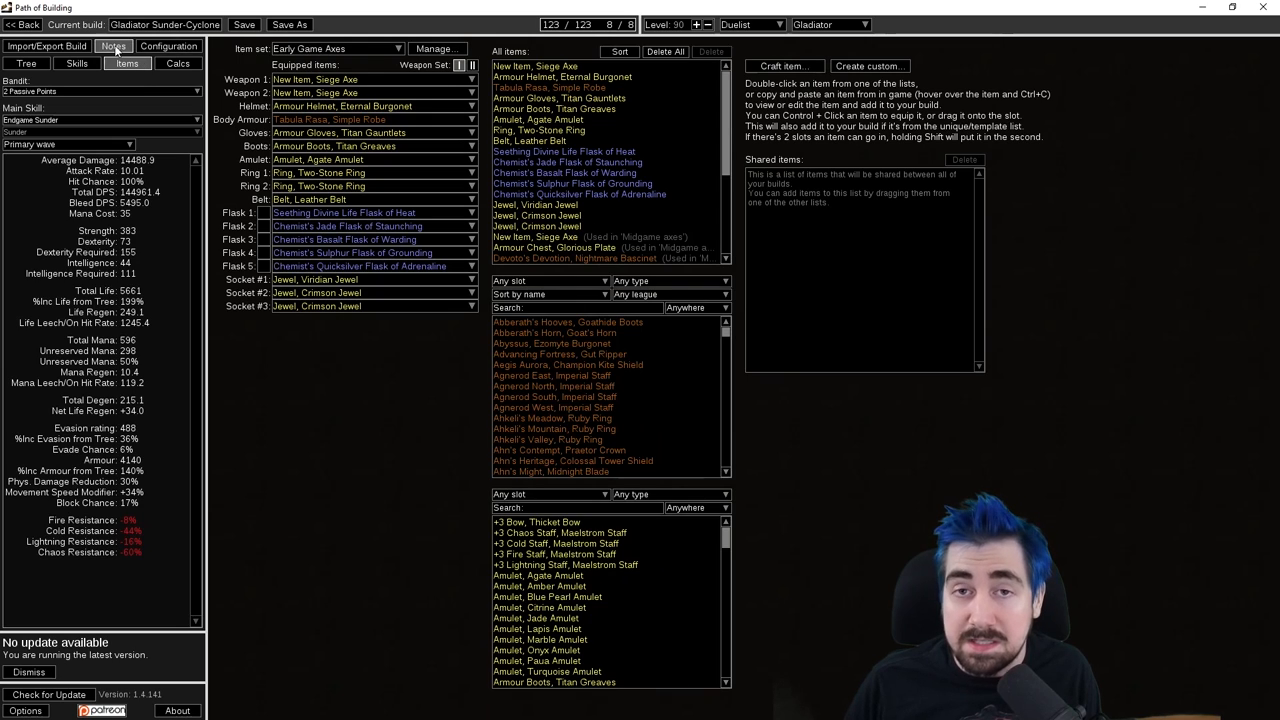
Read the notes on which act and quest give each gem, then leave the build
{"action": "left_click", "coordinate": [113, 46]}
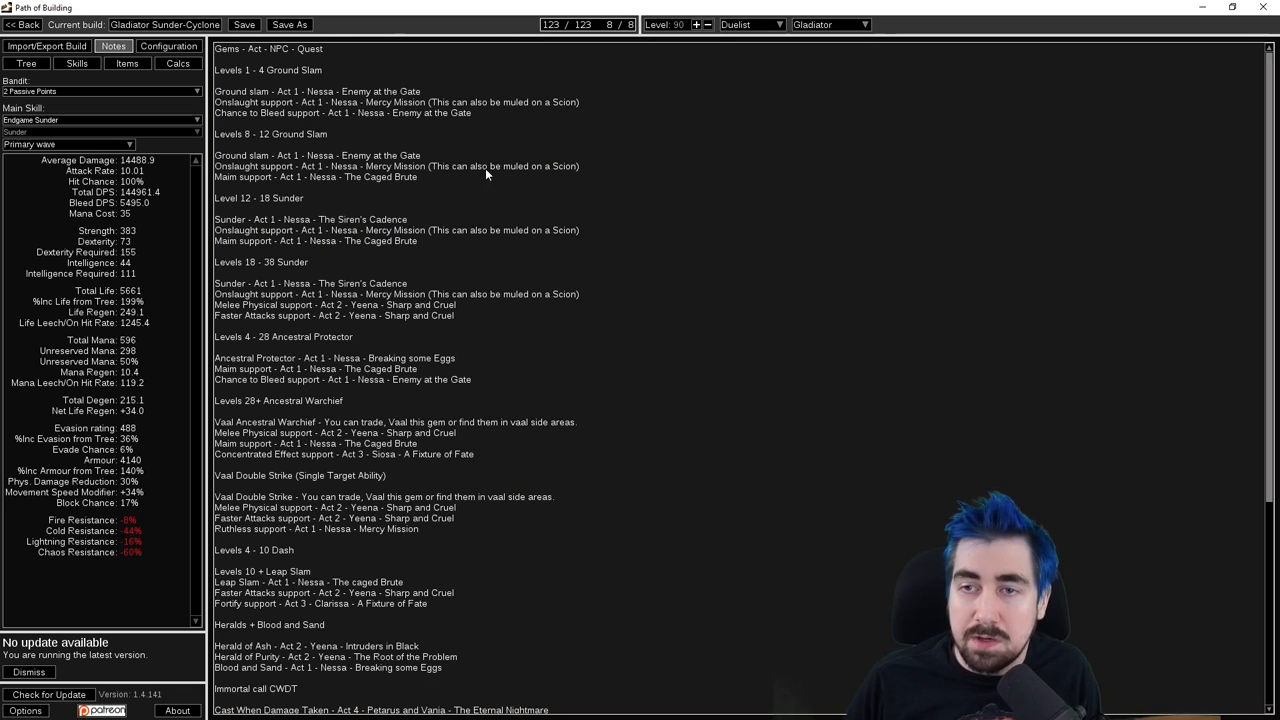
{"action": "mouse_move", "coordinate": [590, 105]}
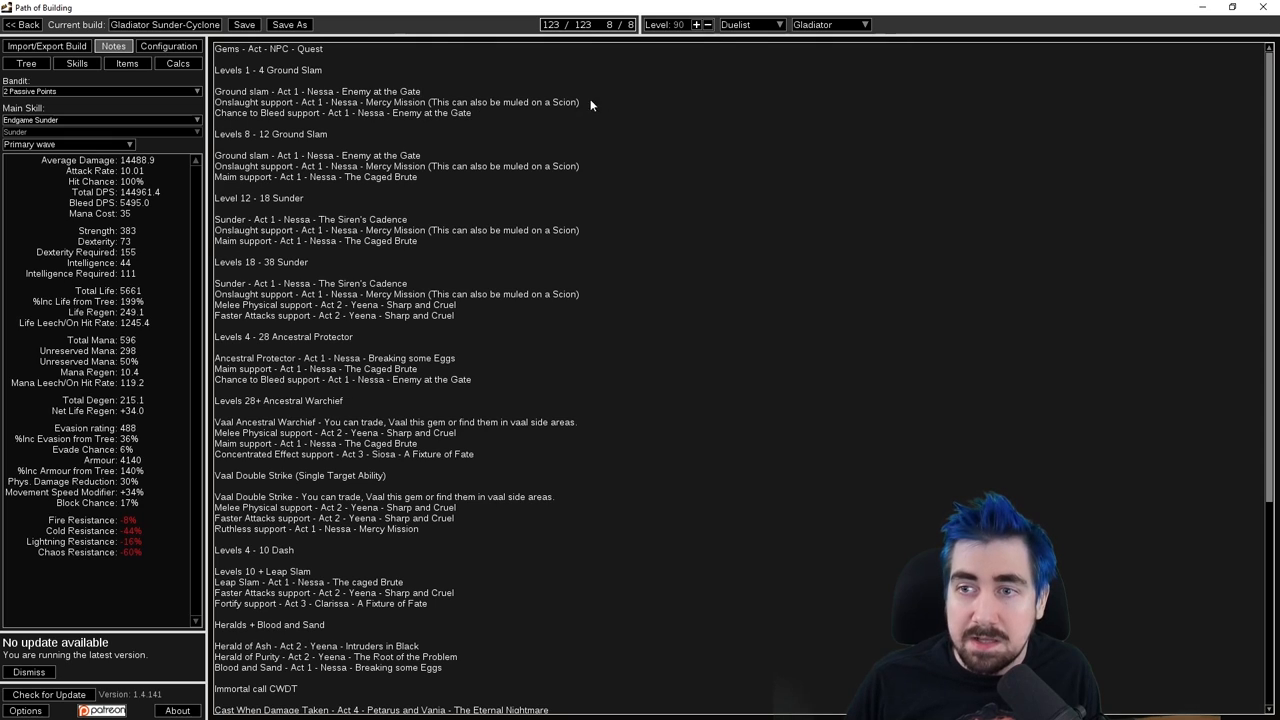
{"action": "mouse_move", "coordinate": [607, 108]}
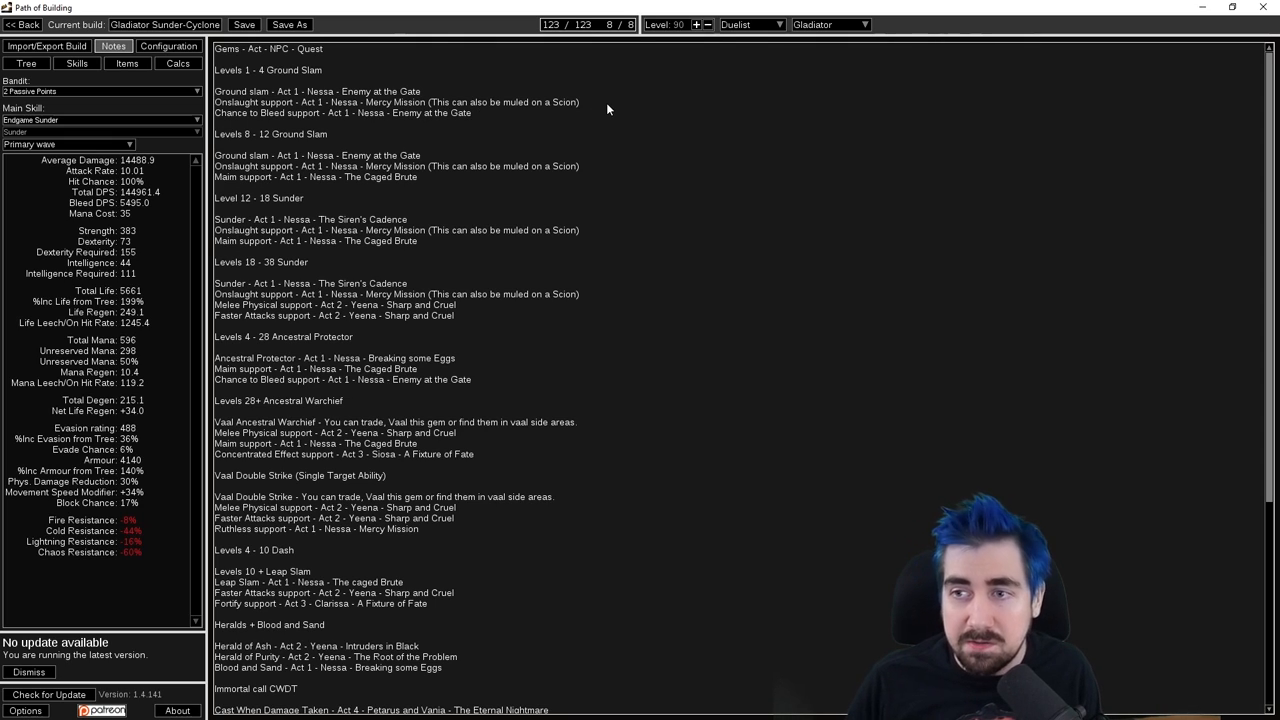
{"action": "mouse_move", "coordinate": [597, 100]}
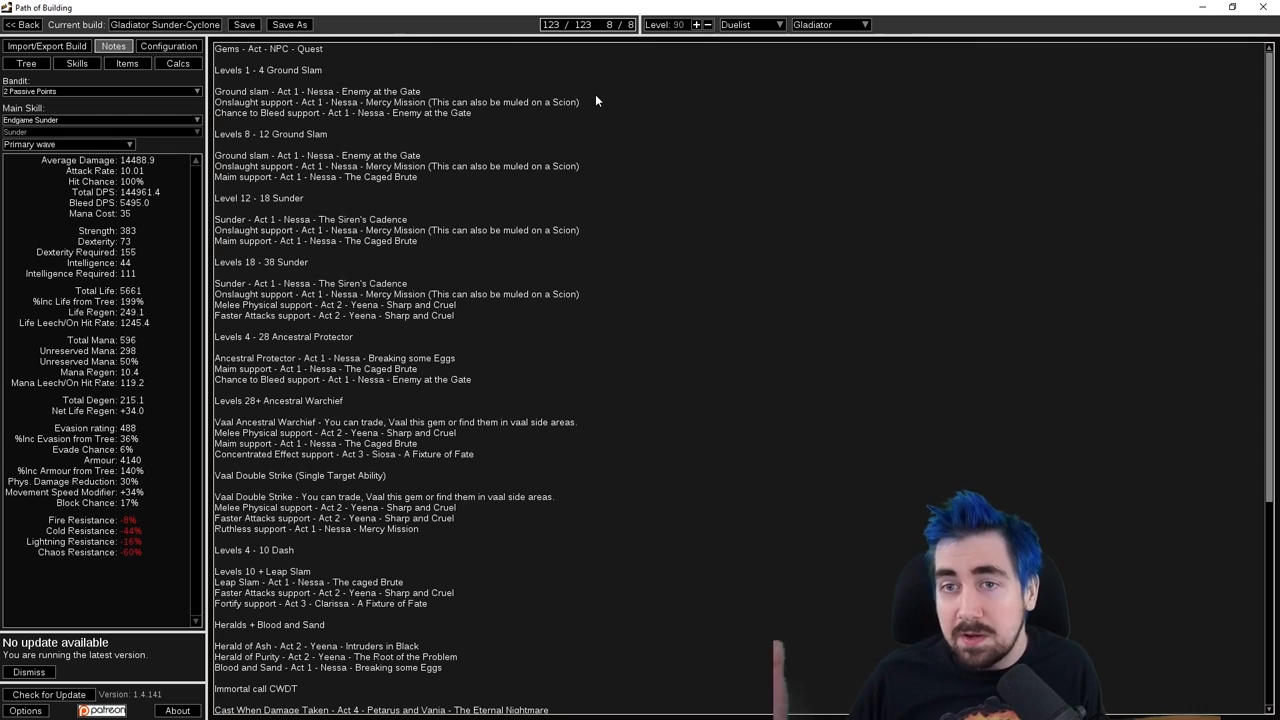
{"action": "mouse_move", "coordinate": [340, 210]}
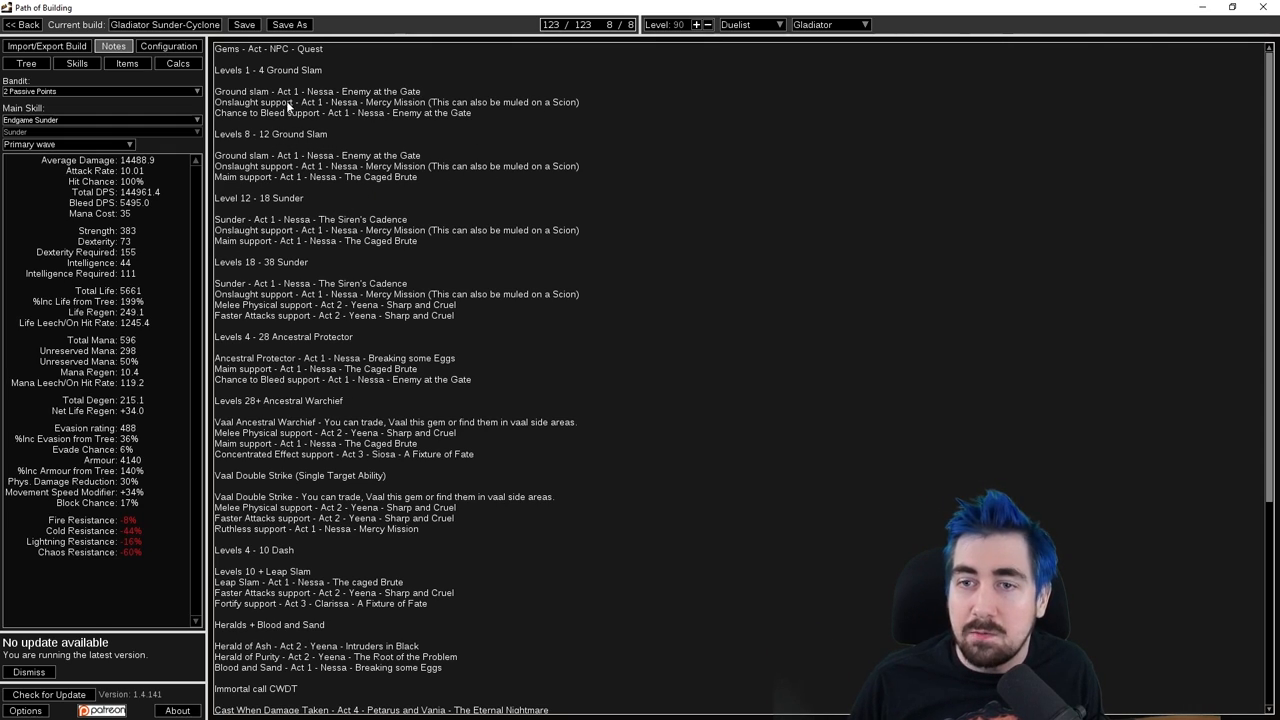
{"action": "left_click_drag", "start_coordinate": [430, 166], "coordinate": [578, 166]}
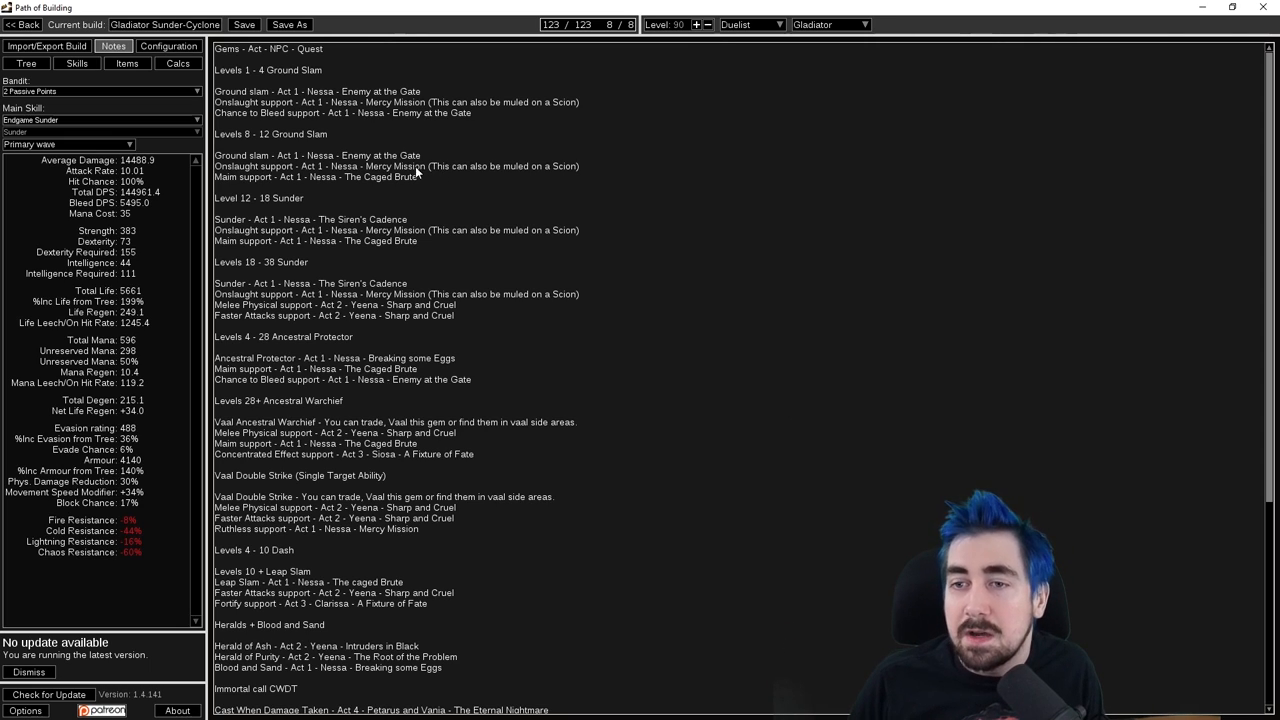
{"action": "scroll", "scroll_direction": "down", "scroll_amount": 3}
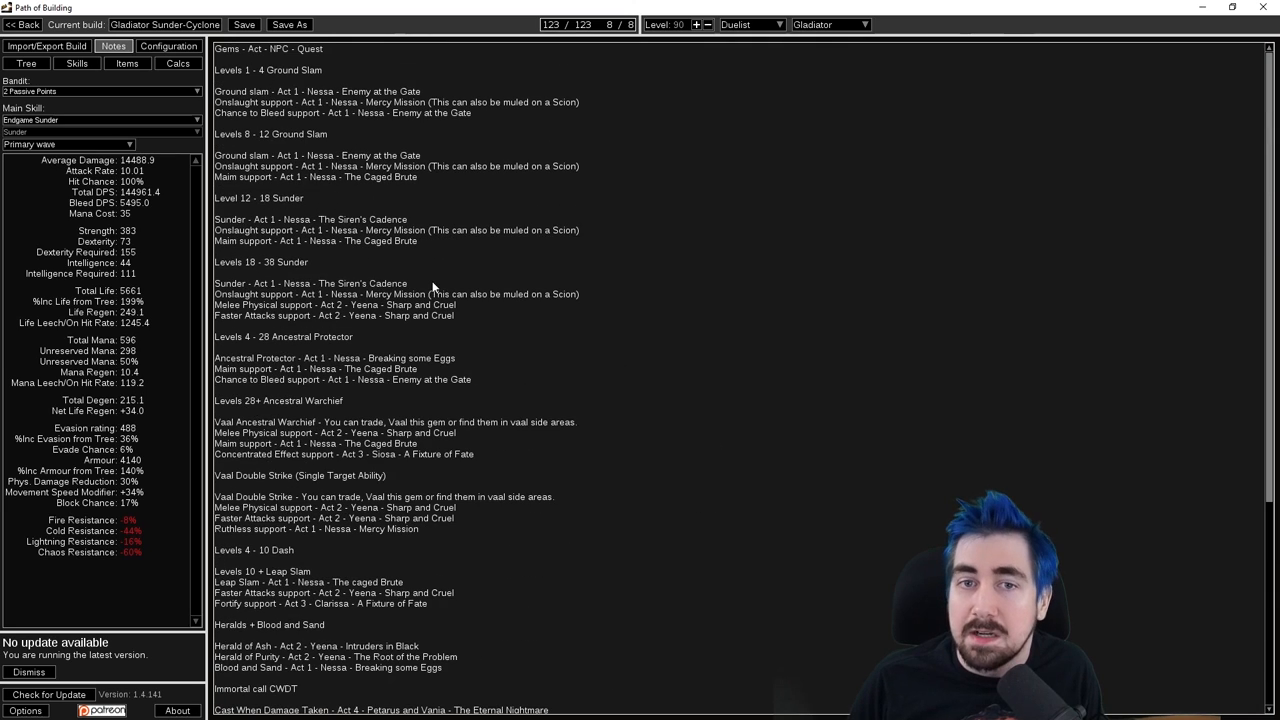
{"action": "left_click", "coordinate": [26, 46]}
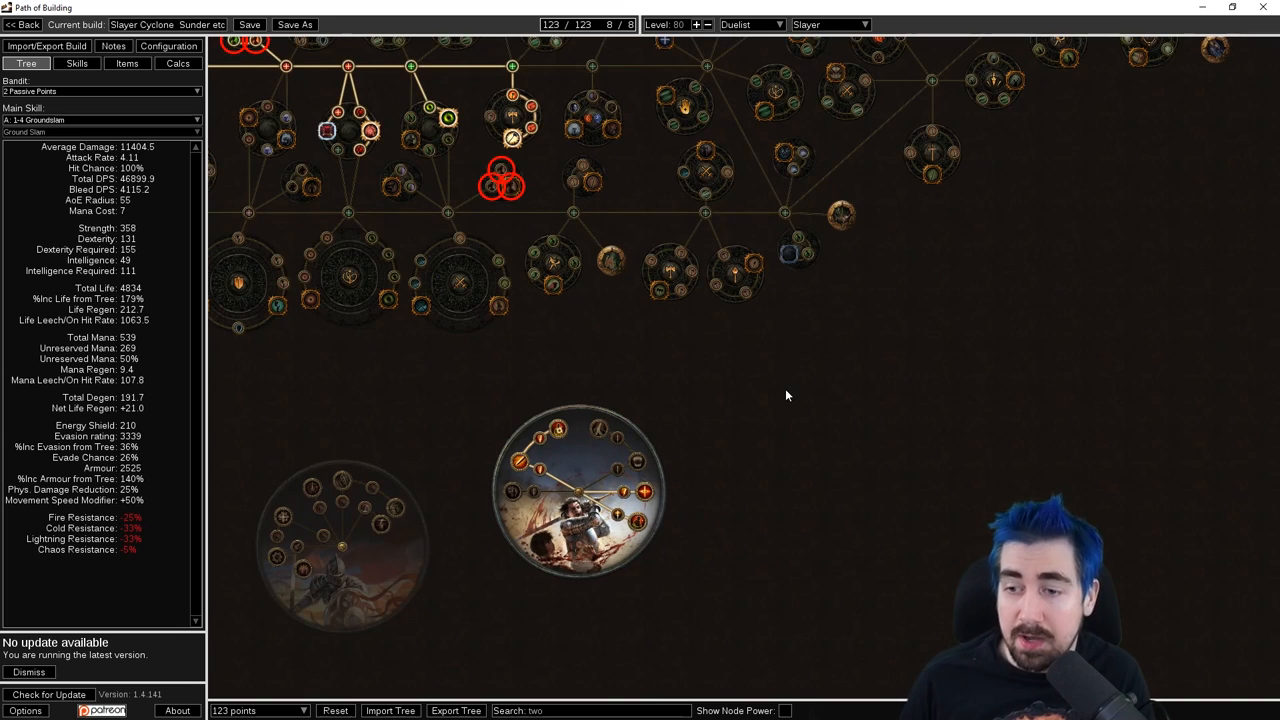
{"action": "mouse_move", "coordinate": [520, 460]}
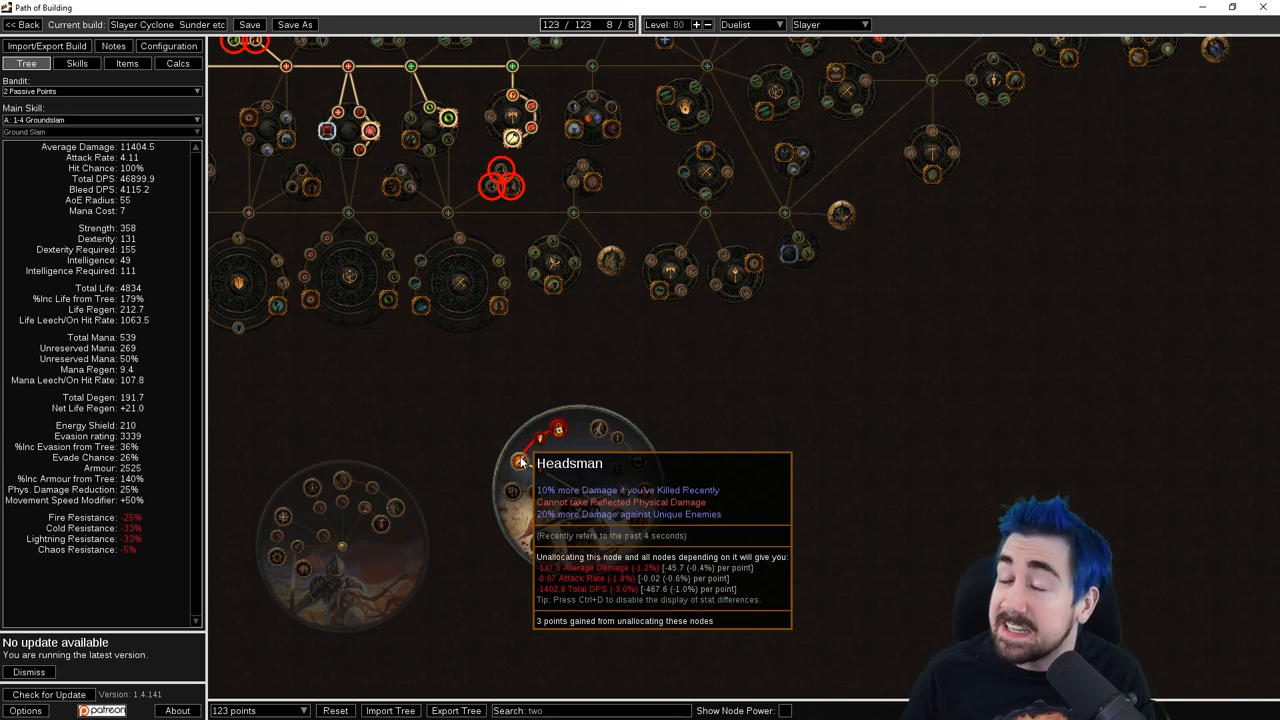
{"action": "mouse_move", "coordinate": [557, 430]}
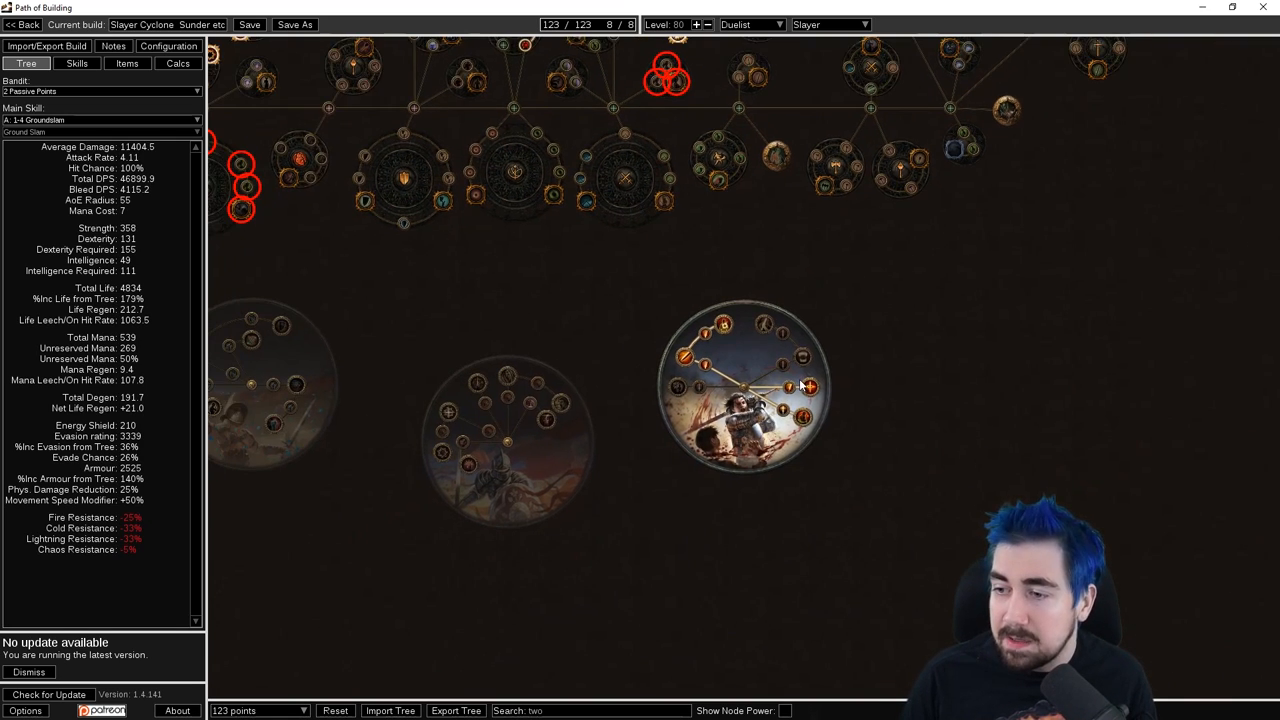
{"action": "mouse_move", "coordinate": [808, 387]}
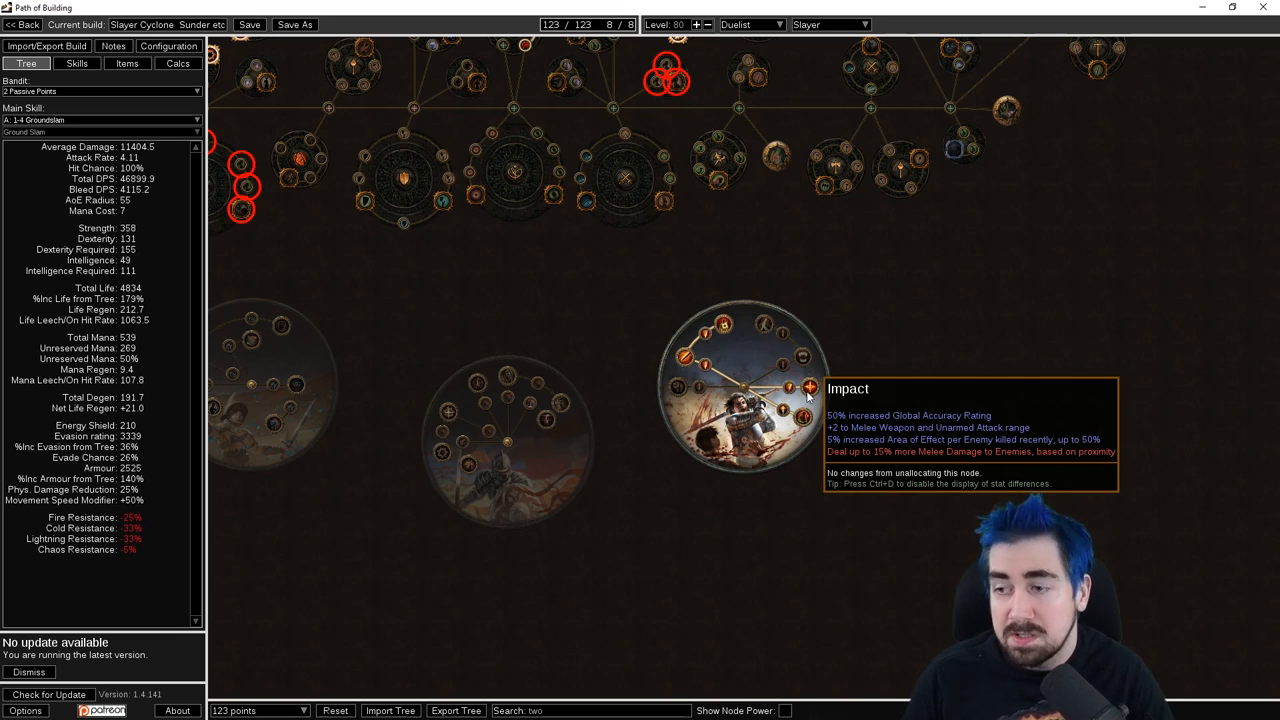
{"action": "mouse_move", "coordinate": [810, 387]}
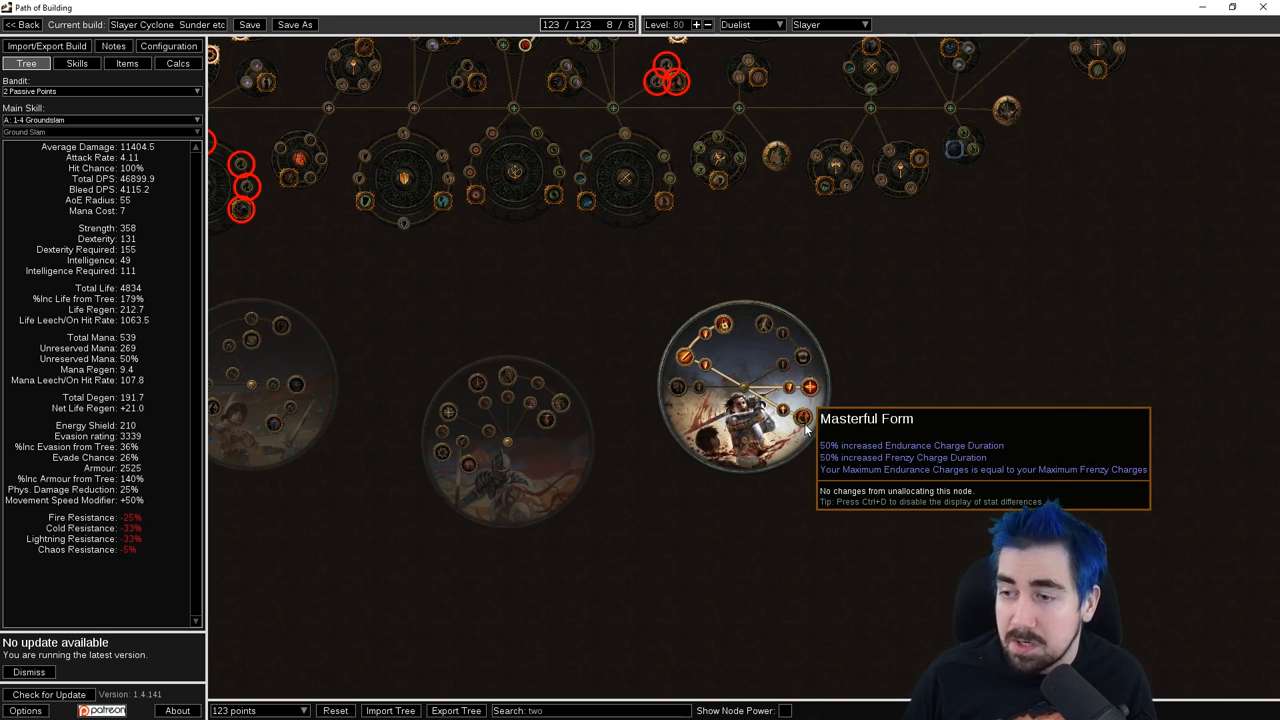
{"action": "mouse_move", "coordinate": [805, 362]}
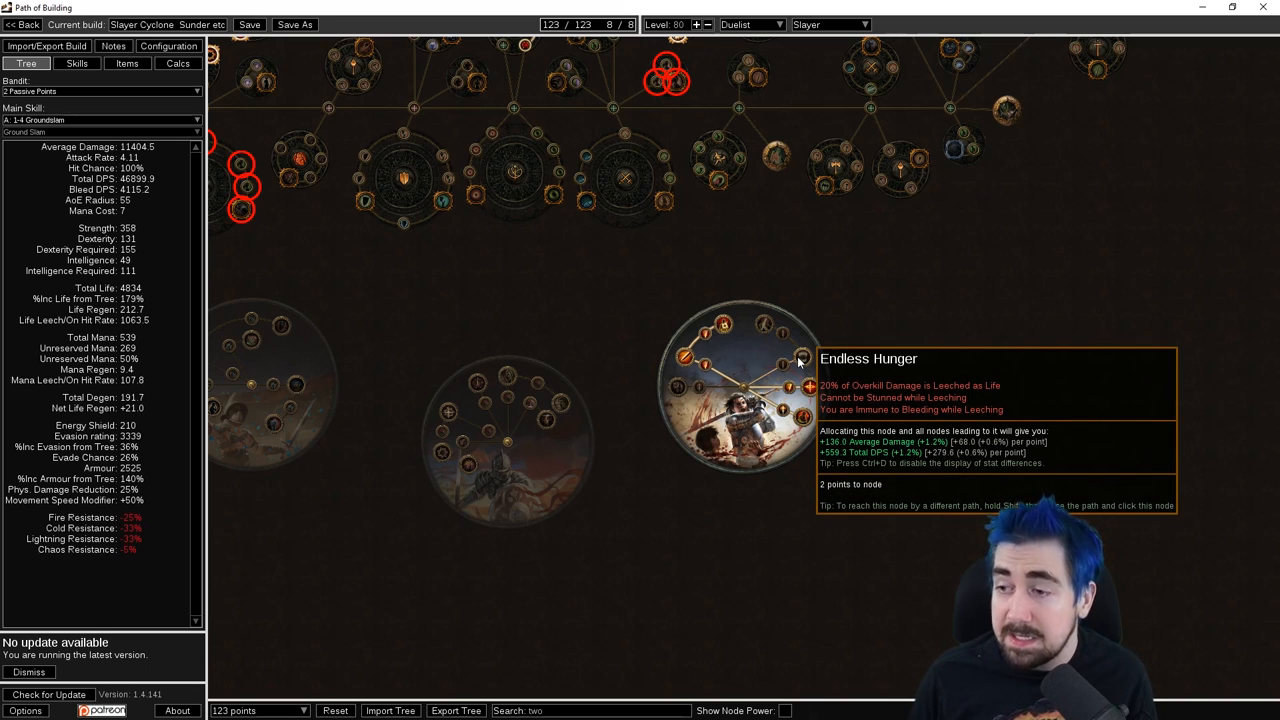
{"action": "mouse_move", "coordinate": [790, 320]}
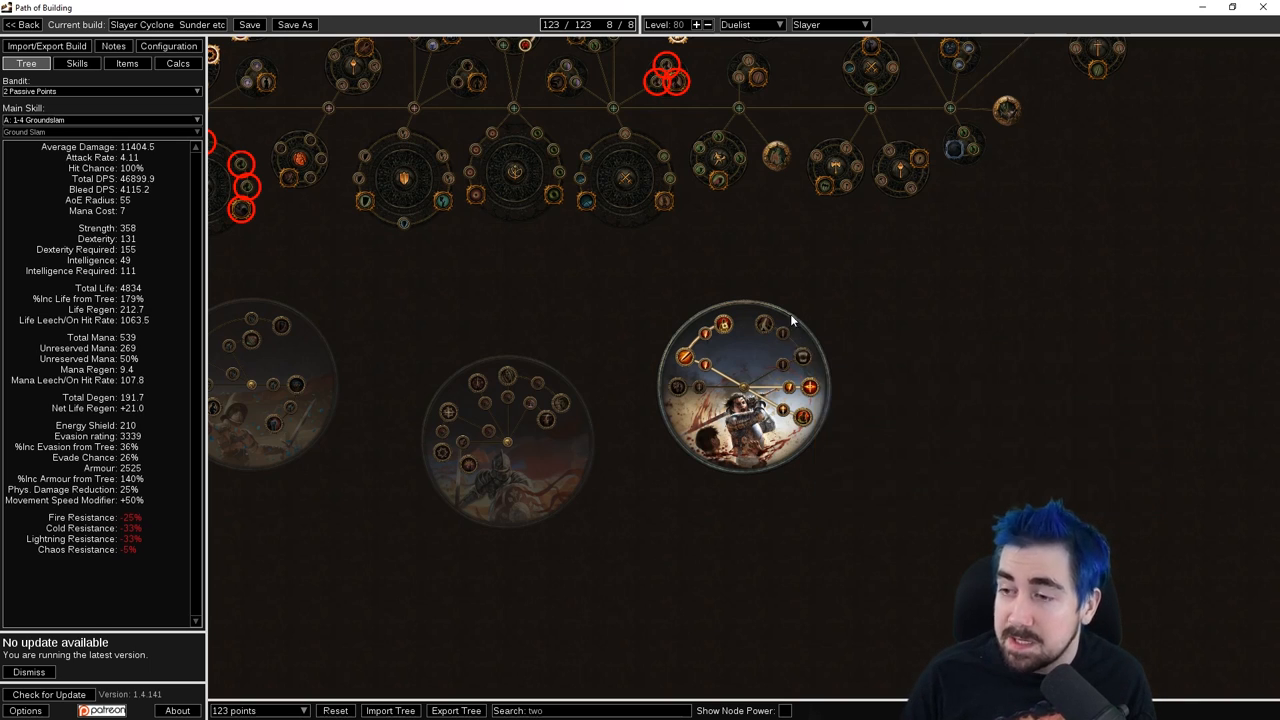
{"action": "mouse_move", "coordinate": [765, 325]}
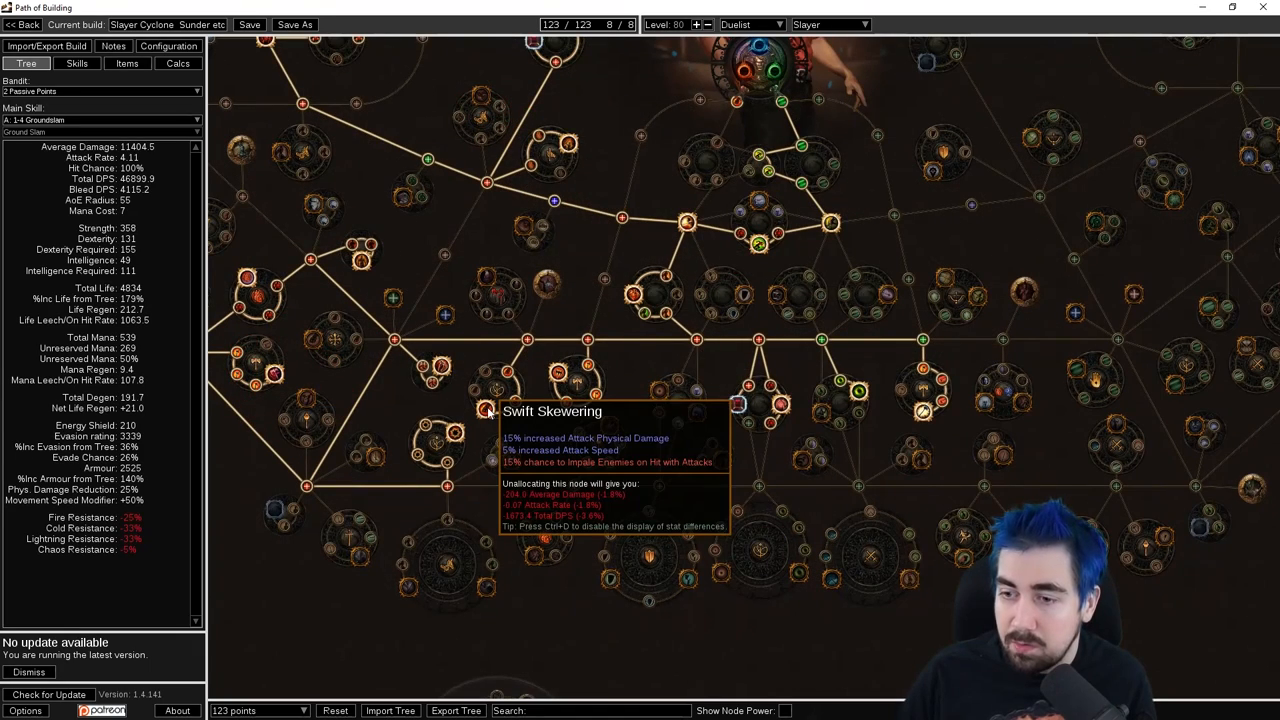
{"action": "mouse_move", "coordinate": [570, 370]}
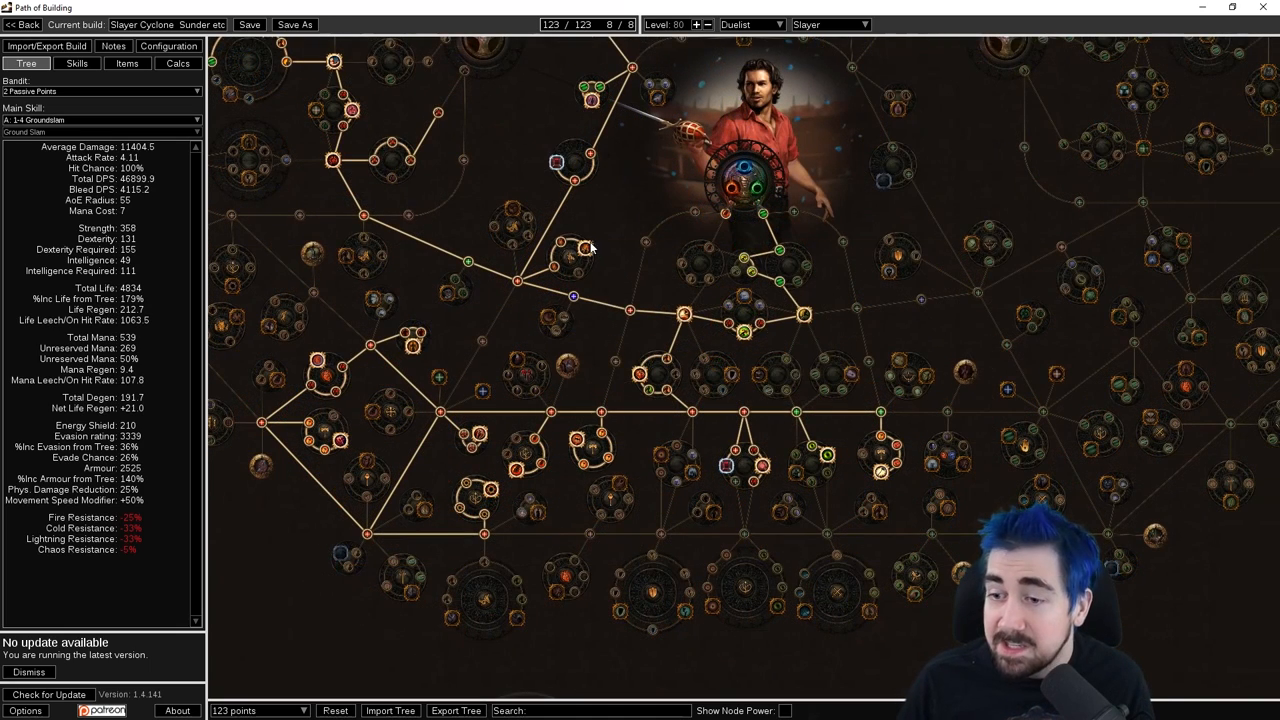
{"action": "mouse_move", "coordinate": [583, 247]}
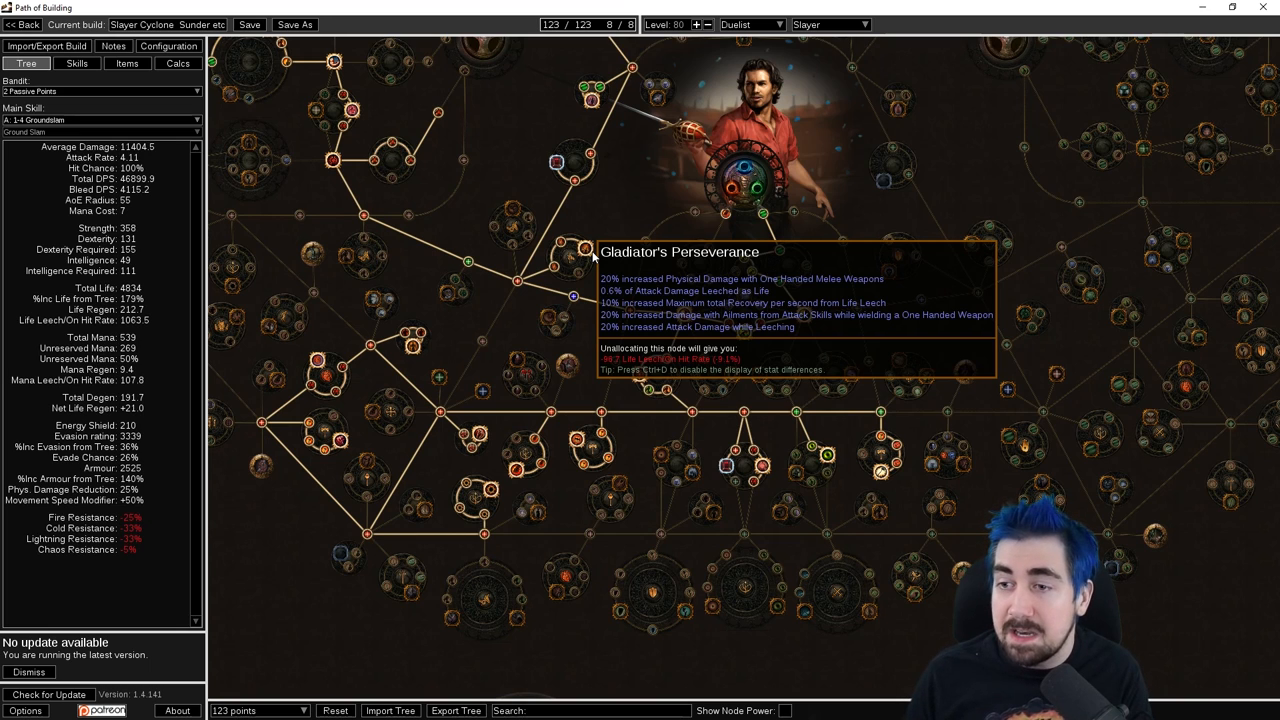
{"action": "mouse_move", "coordinate": [575, 415]}
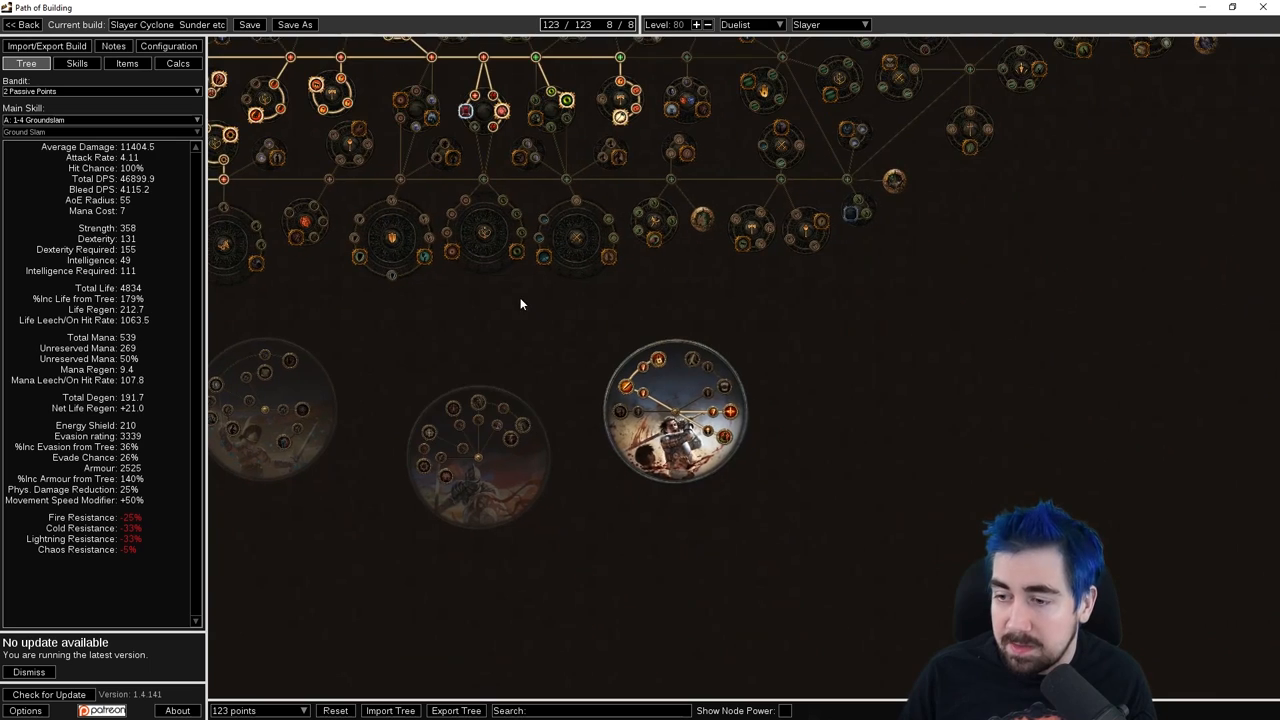
{"action": "mouse_move", "coordinate": [733, 438]}
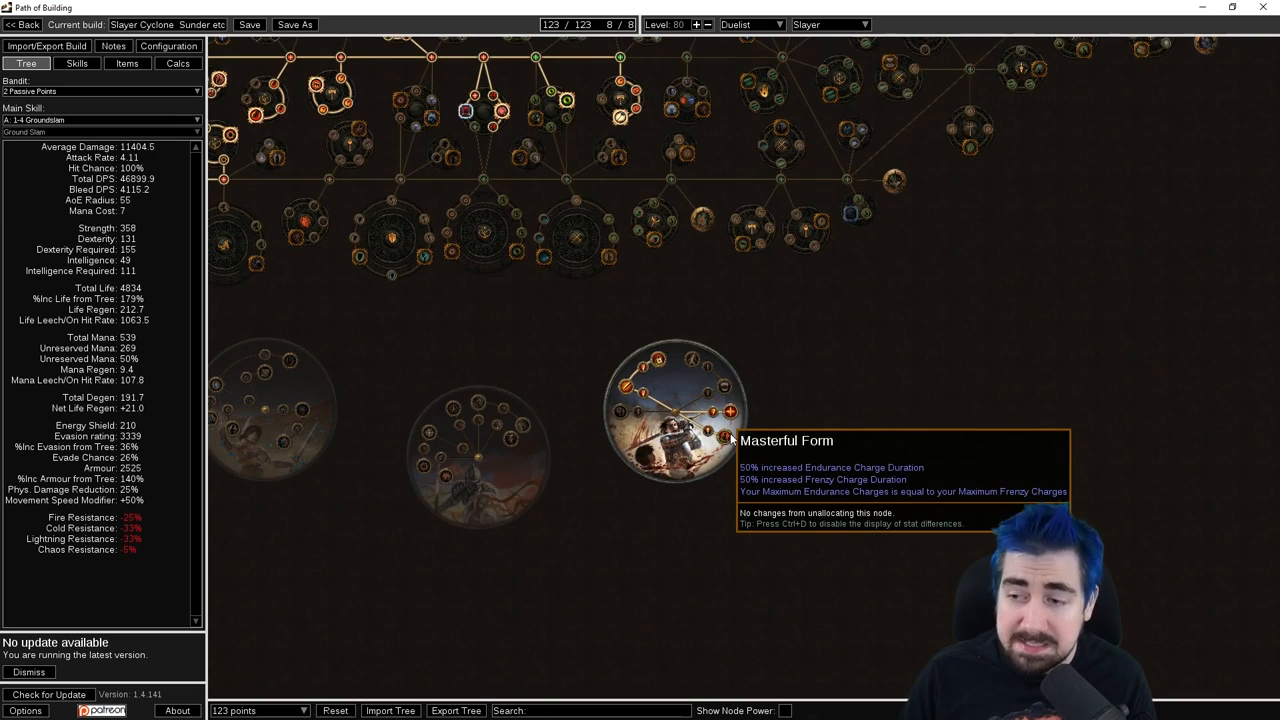
{"action": "mouse_move", "coordinate": [700, 358]}
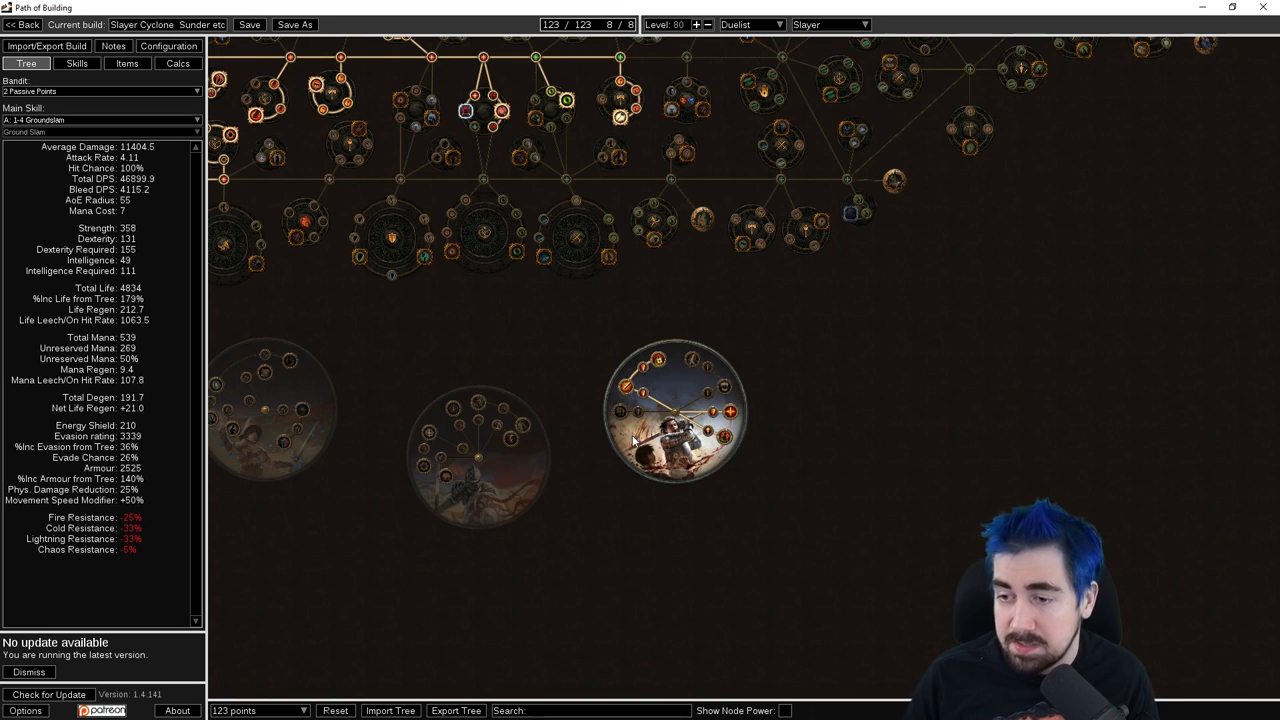
{"action": "mouse_move", "coordinate": [625, 388]}
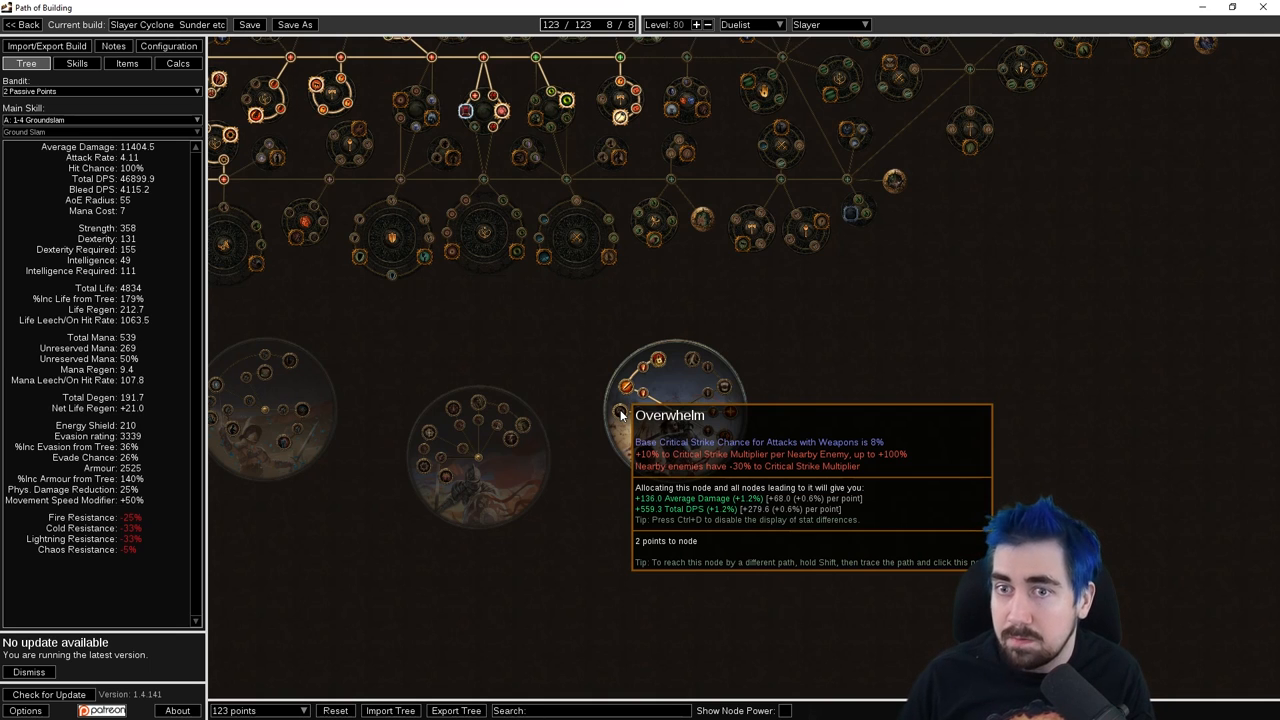
View the Slayer's early Groundslam gem group, then the A: 12-18 Sunder group
{"action": "left_click", "coordinate": [76, 63]}
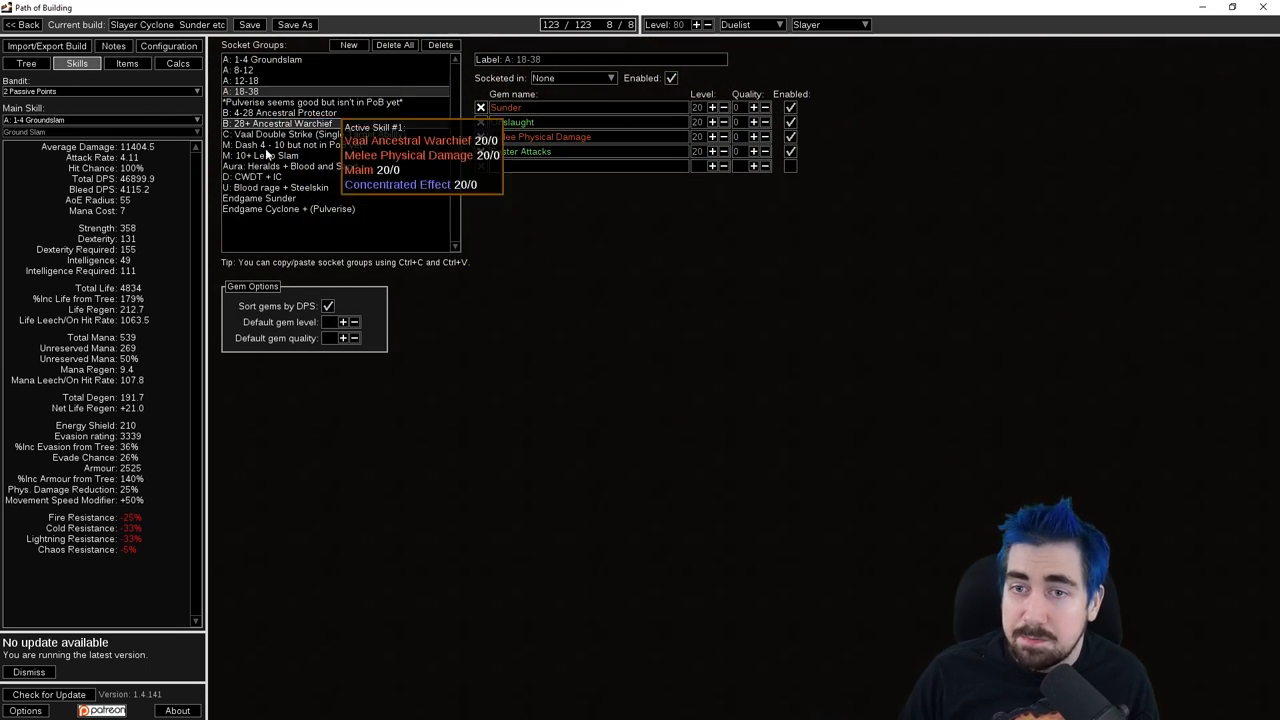
{"action": "left_click", "coordinate": [320, 133]}
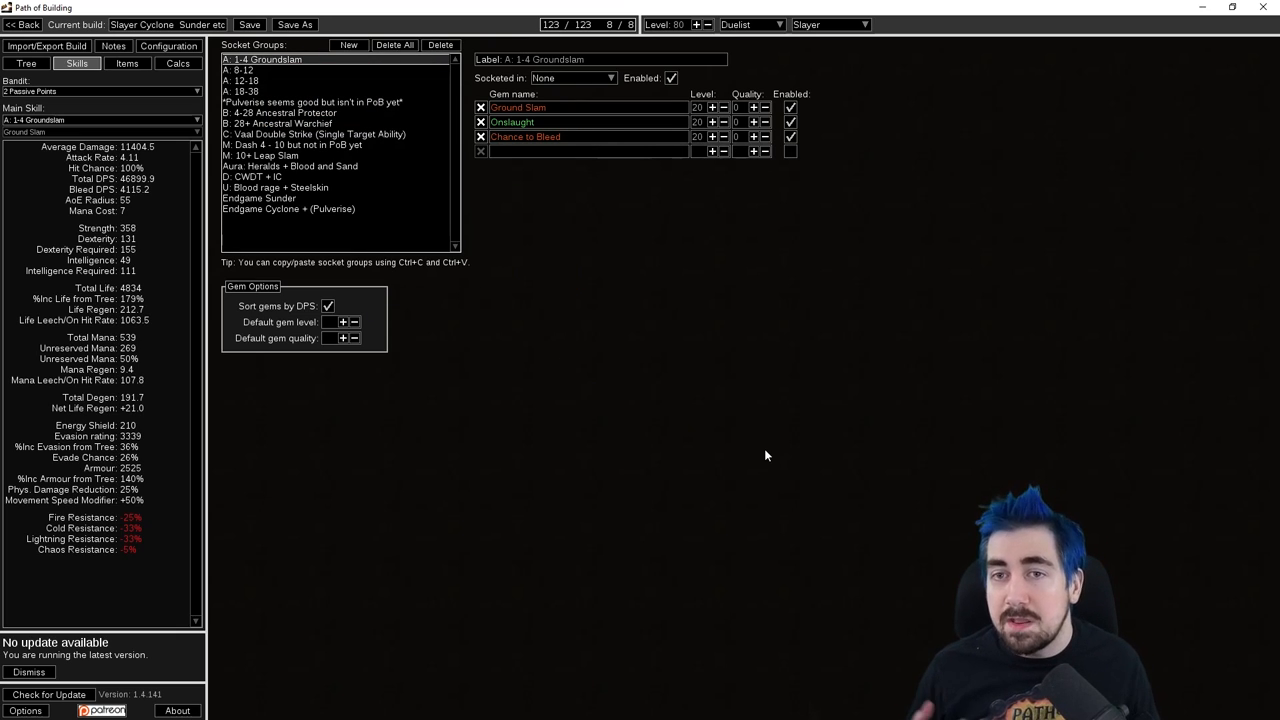
{"action": "mouse_move", "coordinate": [497, 263]}
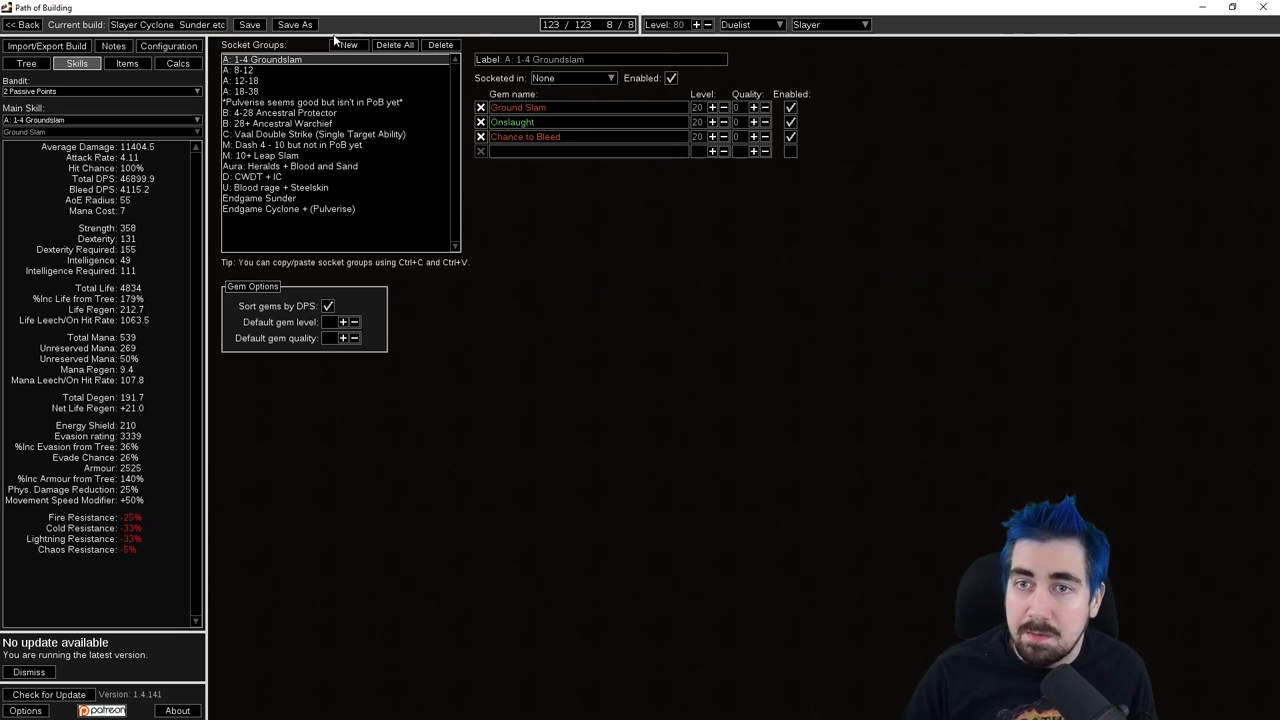
{"action": "left_click", "coordinate": [242, 80]}
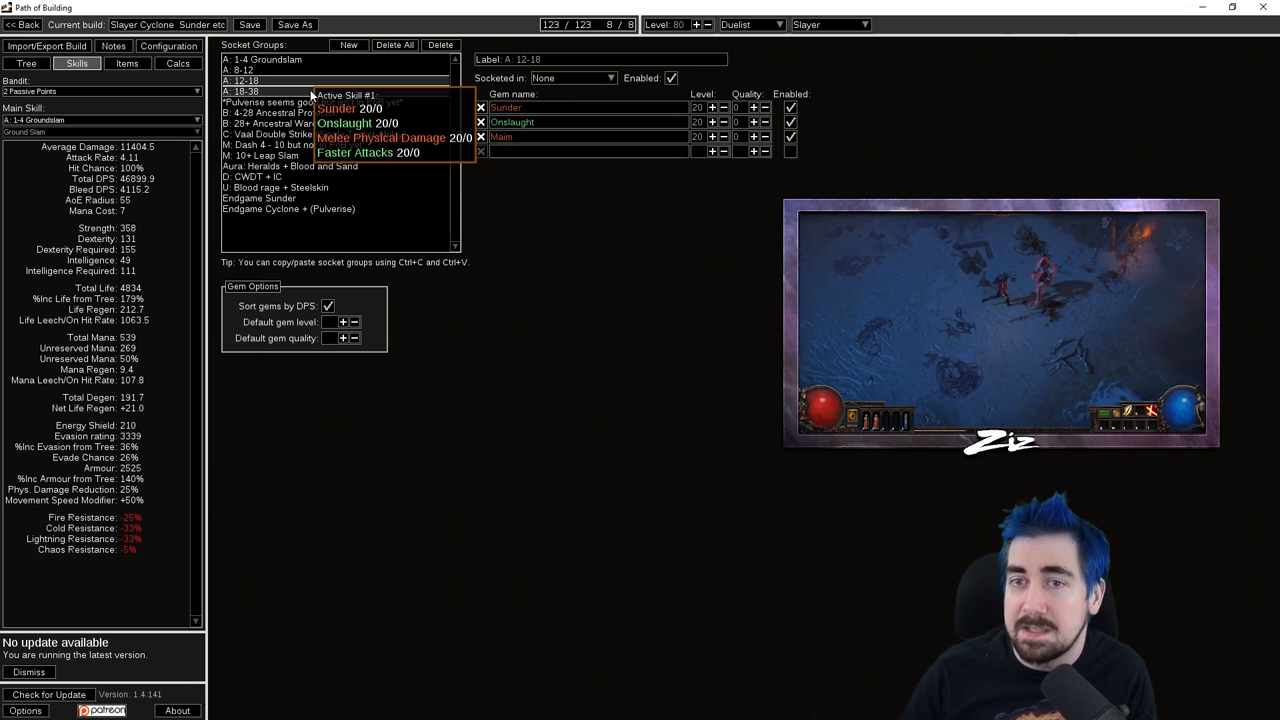
Look at the Pulverise note group, then the six-gem Endgame Sunder group
{"action": "left_click", "coordinate": [313, 101]}
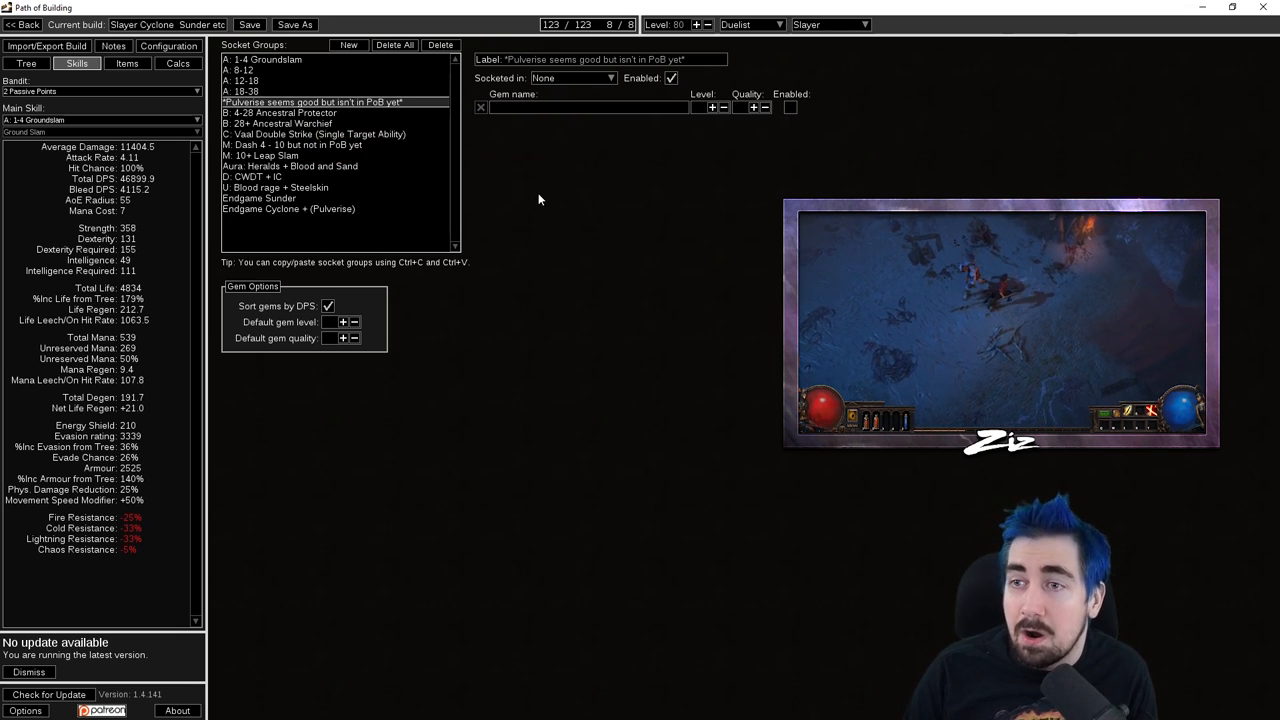
{"action": "left_click", "coordinate": [600, 59]}
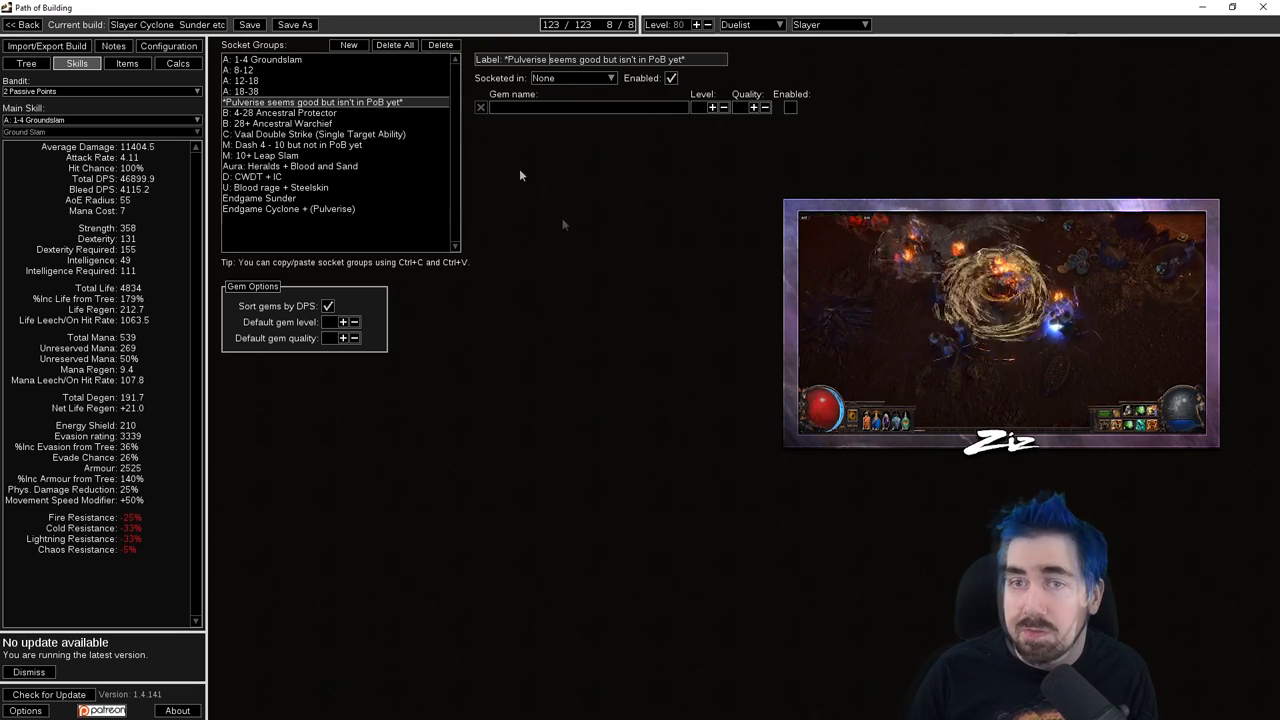
{"action": "left_click", "coordinate": [259, 198]}
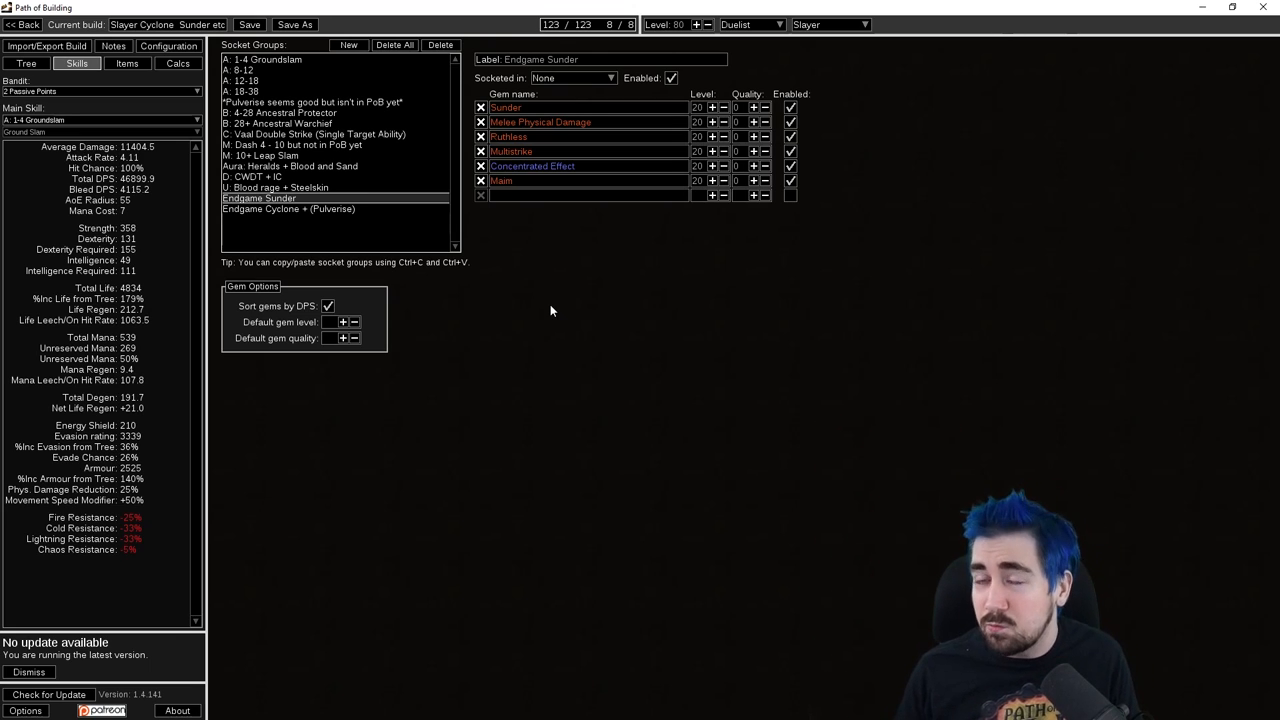
{"action": "mouse_move", "coordinate": [324, 245]}
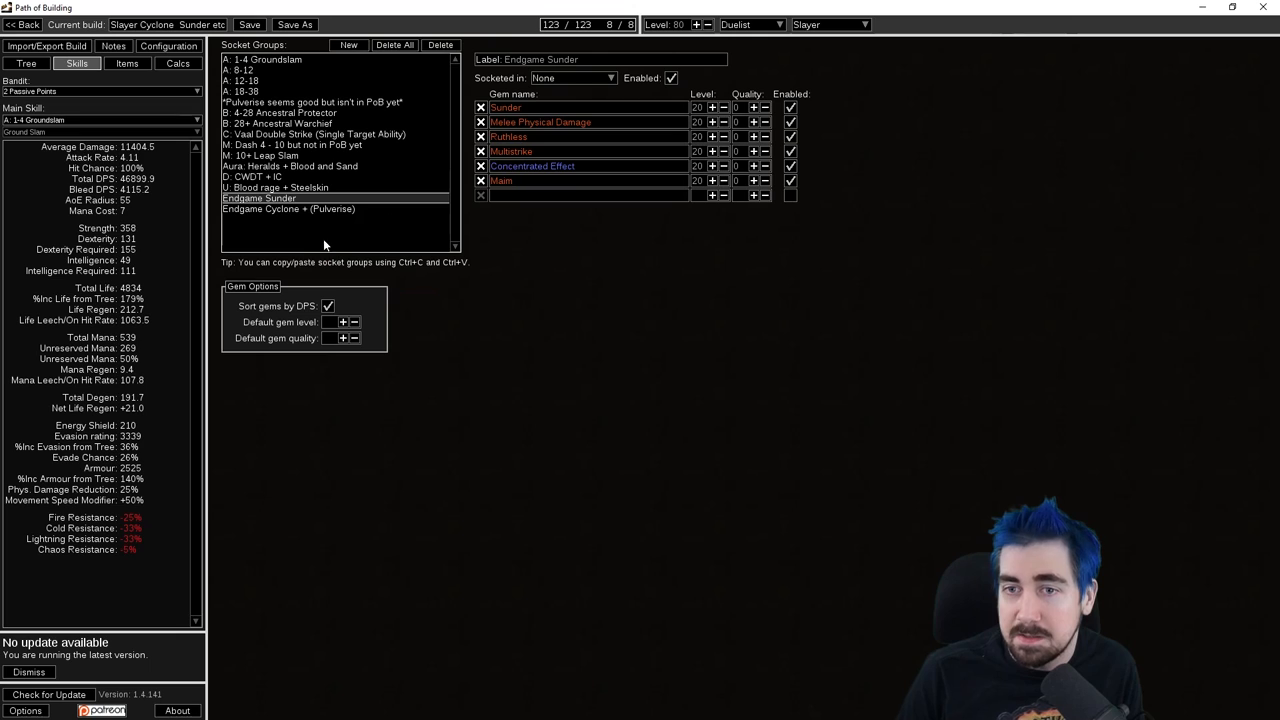
View the Slayer's equipment, switching from Endgame Axes to the Early Game Axes set
{"action": "left_click", "coordinate": [127, 63]}
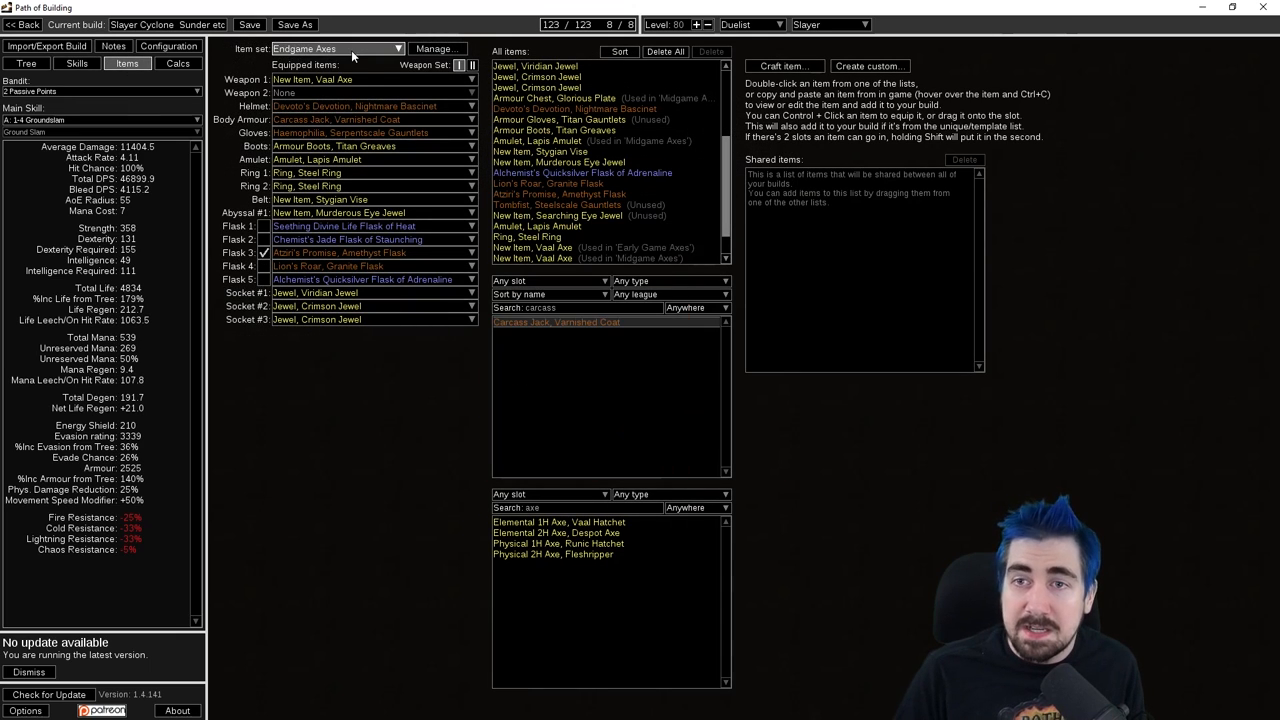
{"action": "left_click", "coordinate": [337, 48]}
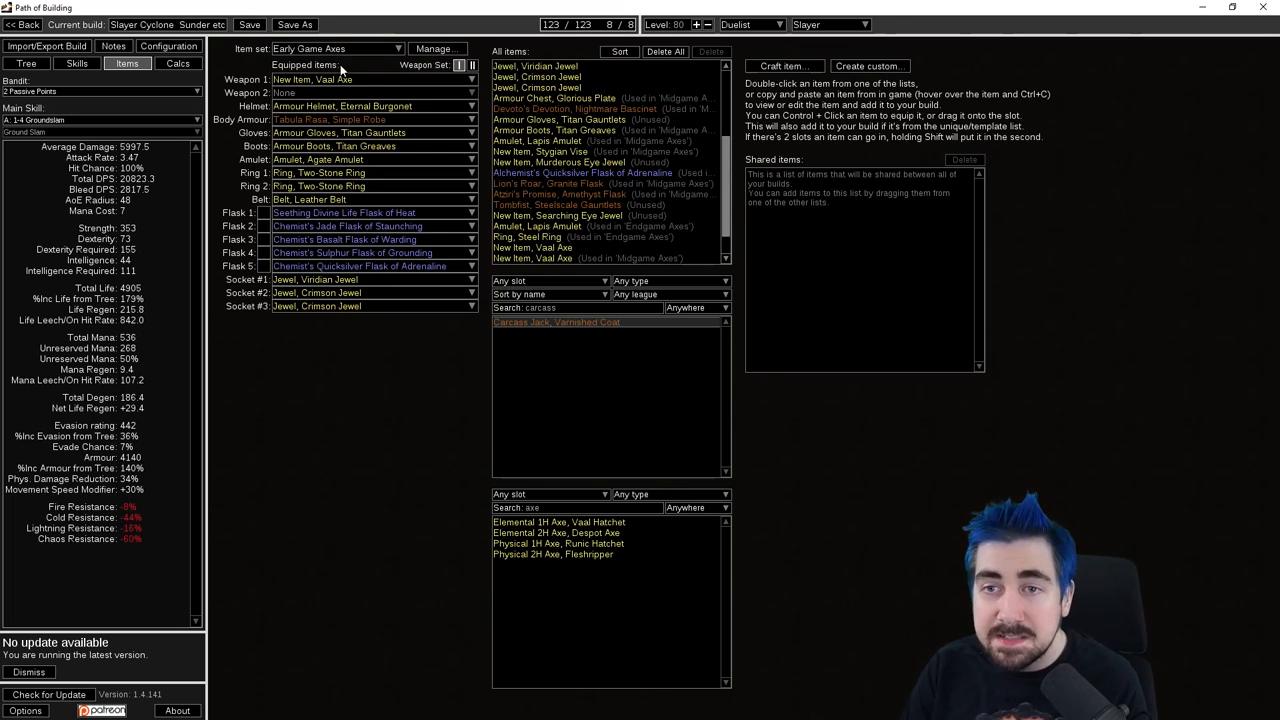
{"action": "mouse_move", "coordinate": [345, 79]}
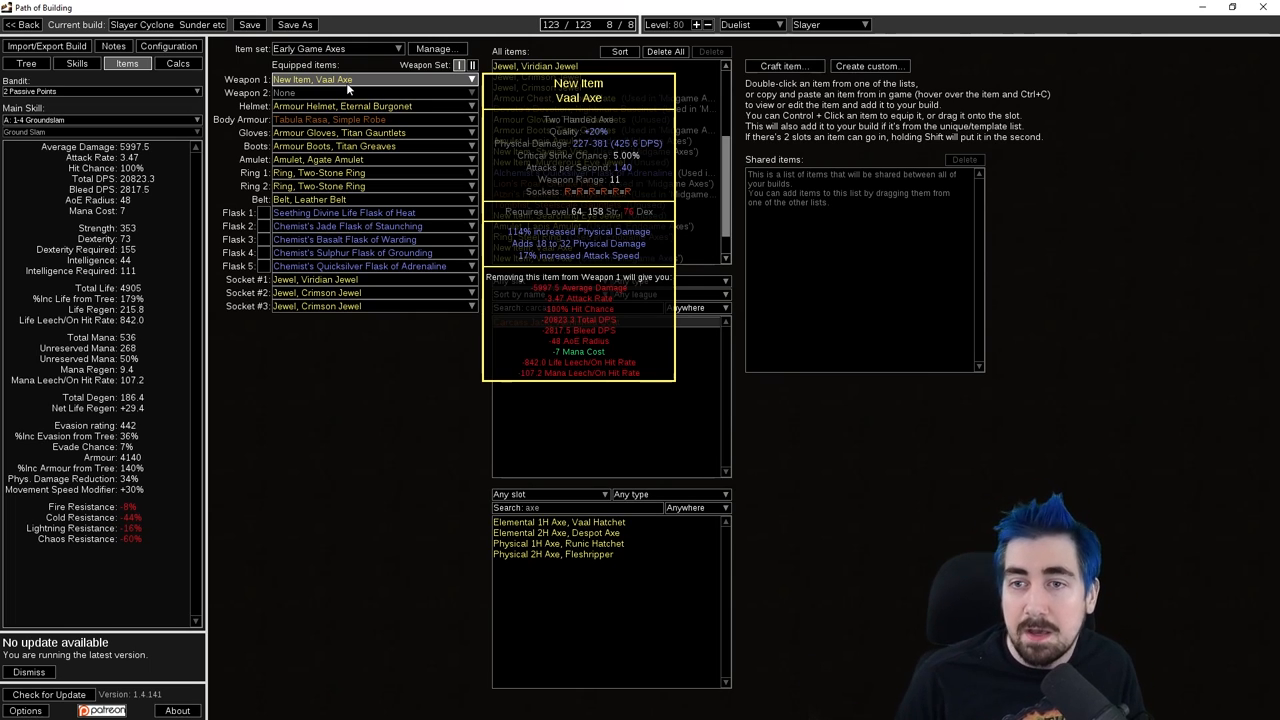
{"action": "mouse_move", "coordinate": [350, 146]}
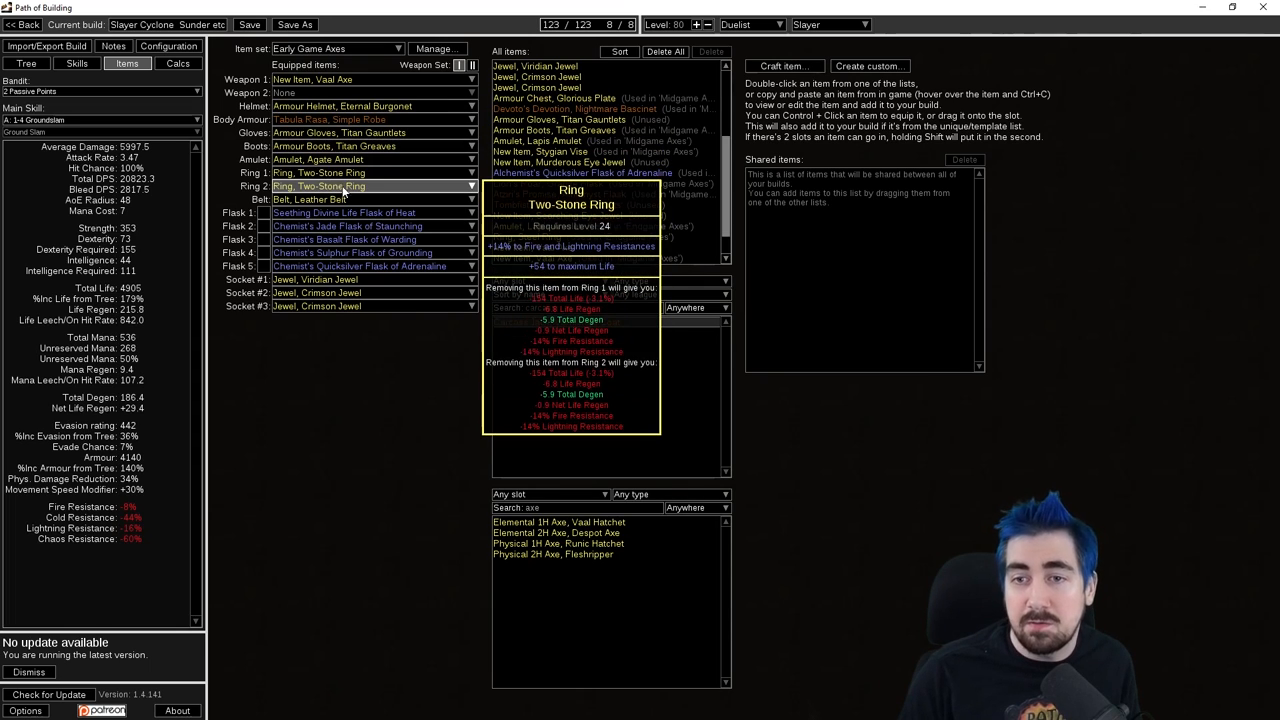
{"action": "mouse_move", "coordinate": [330, 199]}
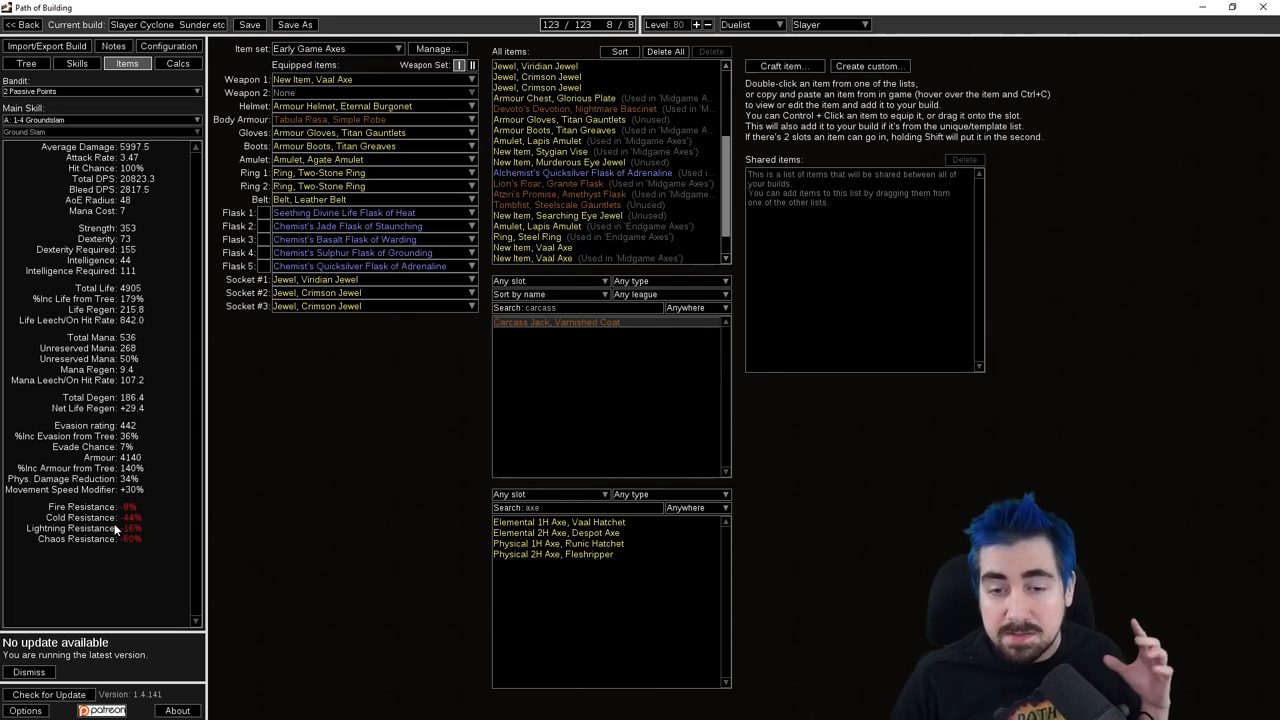
{"action": "mouse_move", "coordinate": [224, 513]}
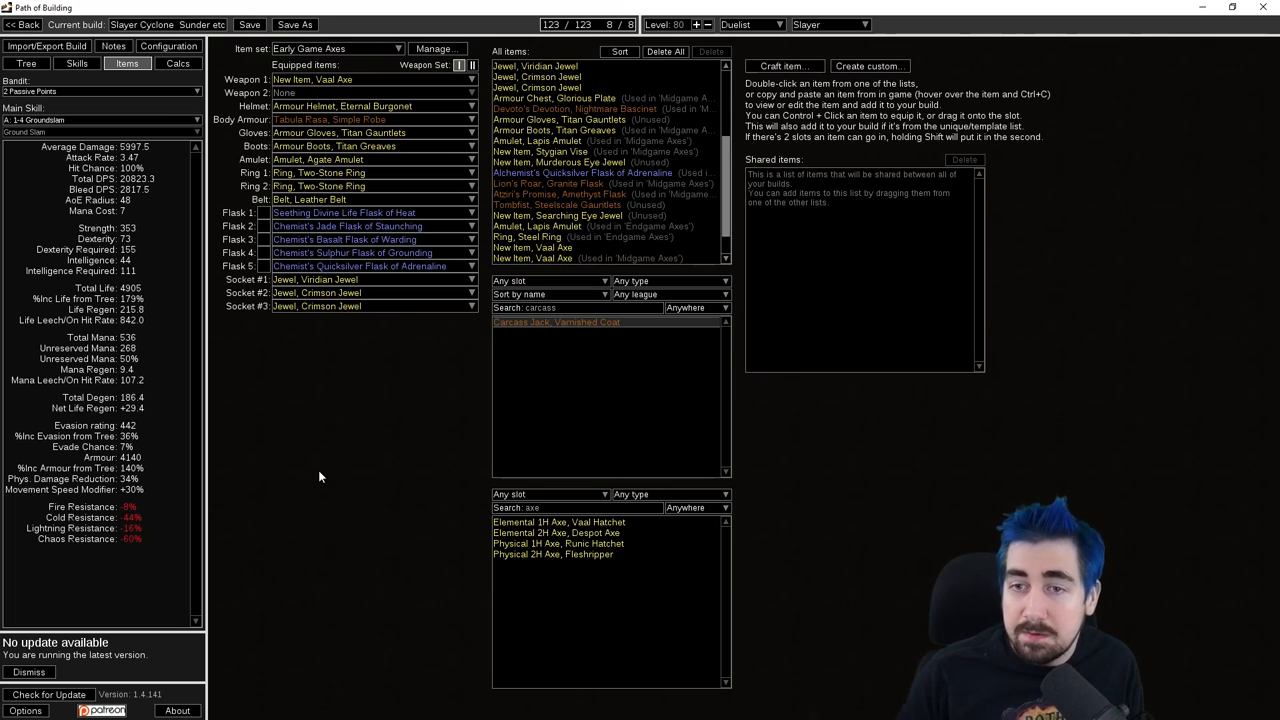
{"action": "mouse_move", "coordinate": [322, 471]}
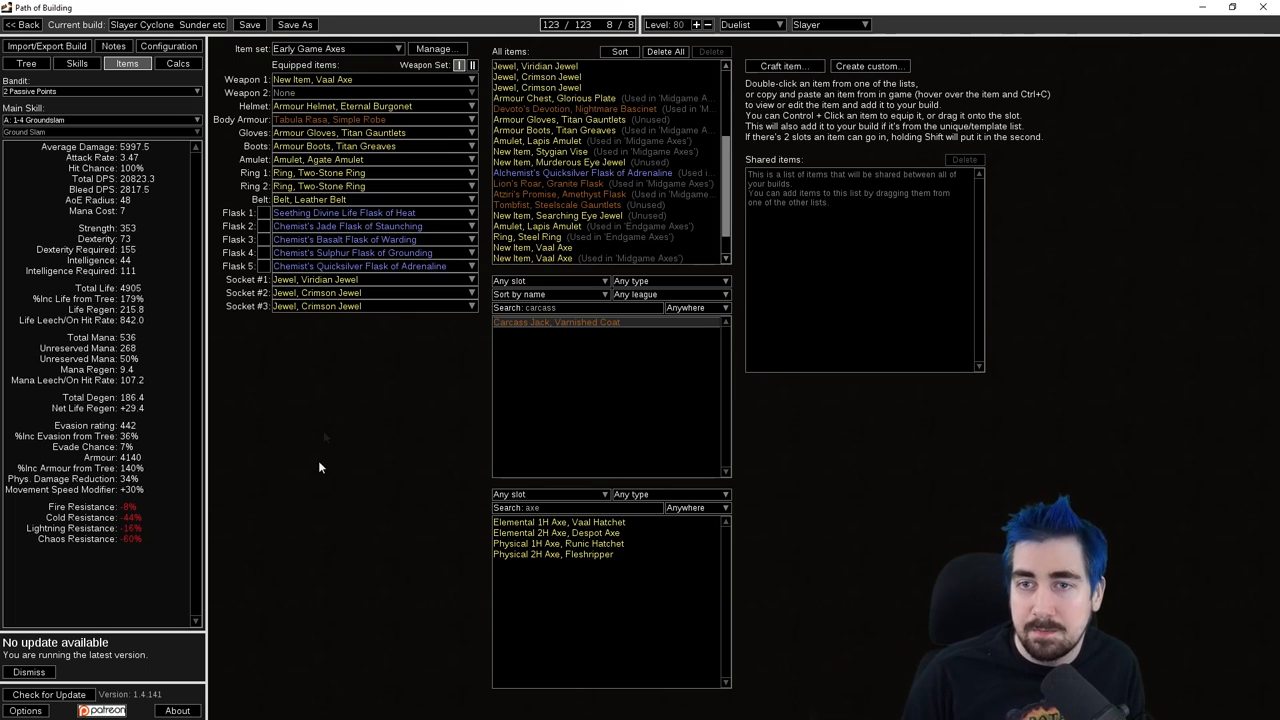
{"action": "mouse_move", "coordinate": [330, 119]}
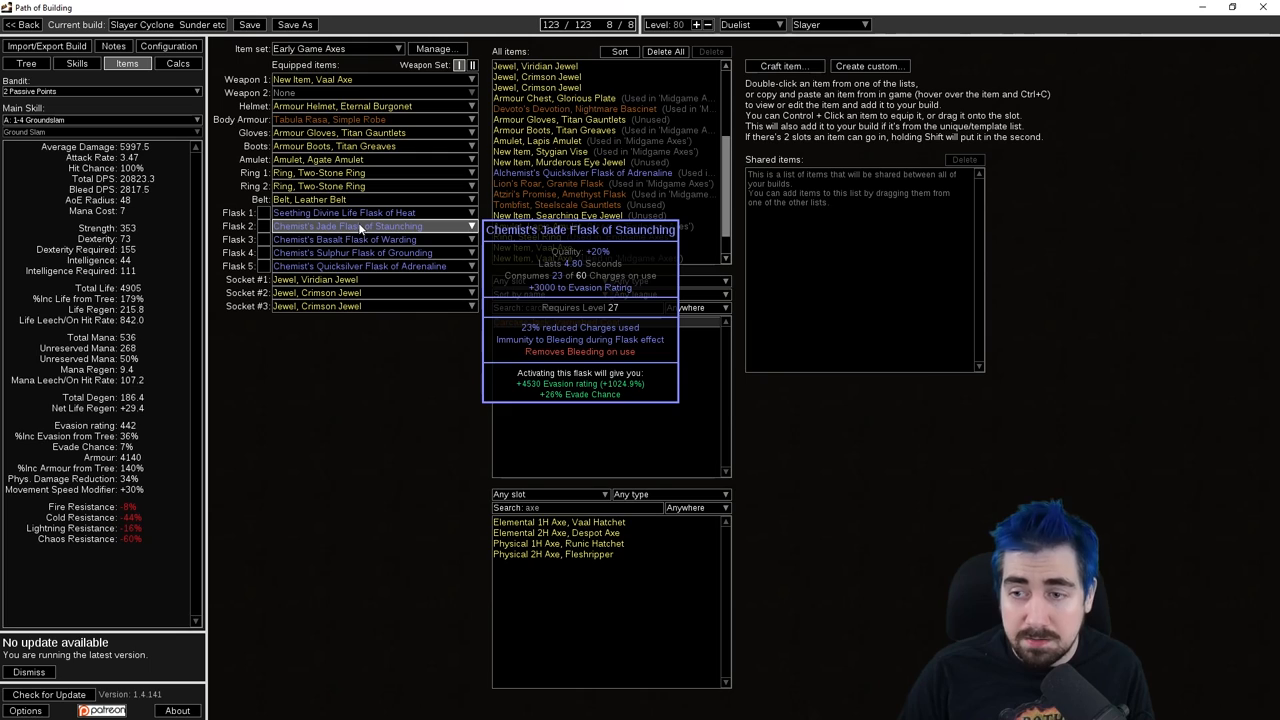
{"action": "mouse_move", "coordinate": [360, 212]}
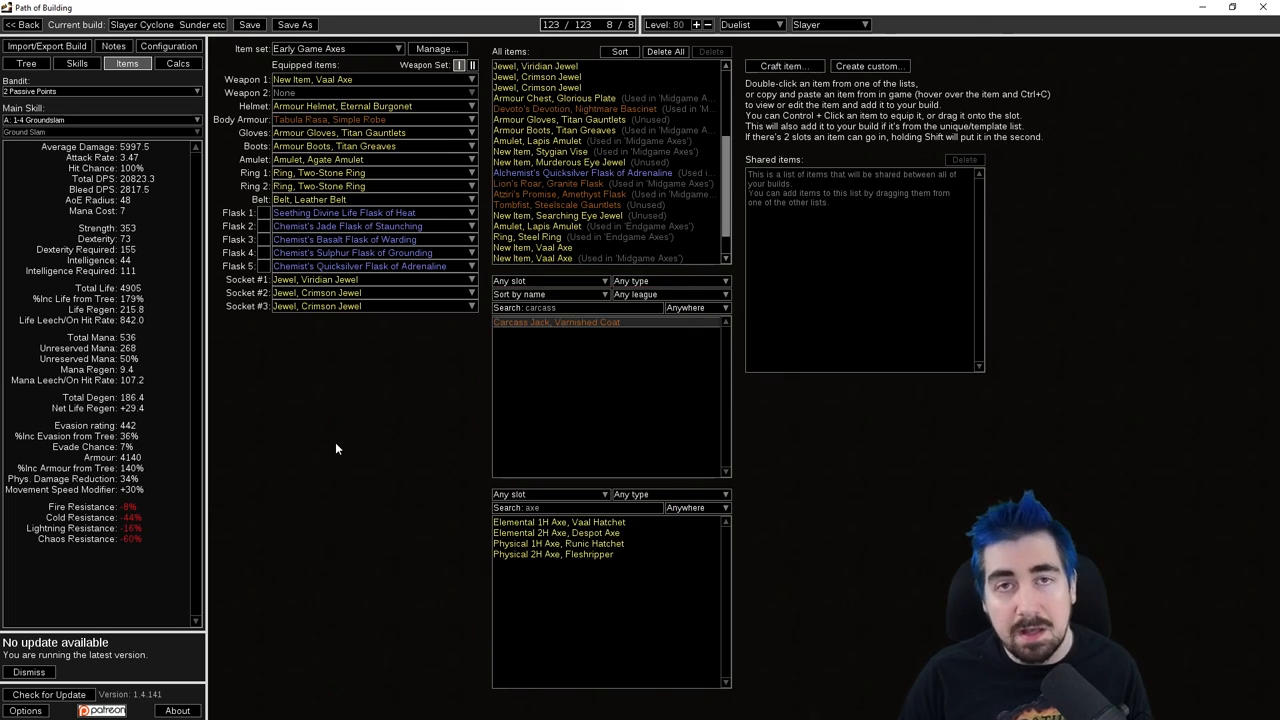
{"action": "mouse_move", "coordinate": [332, 451]}
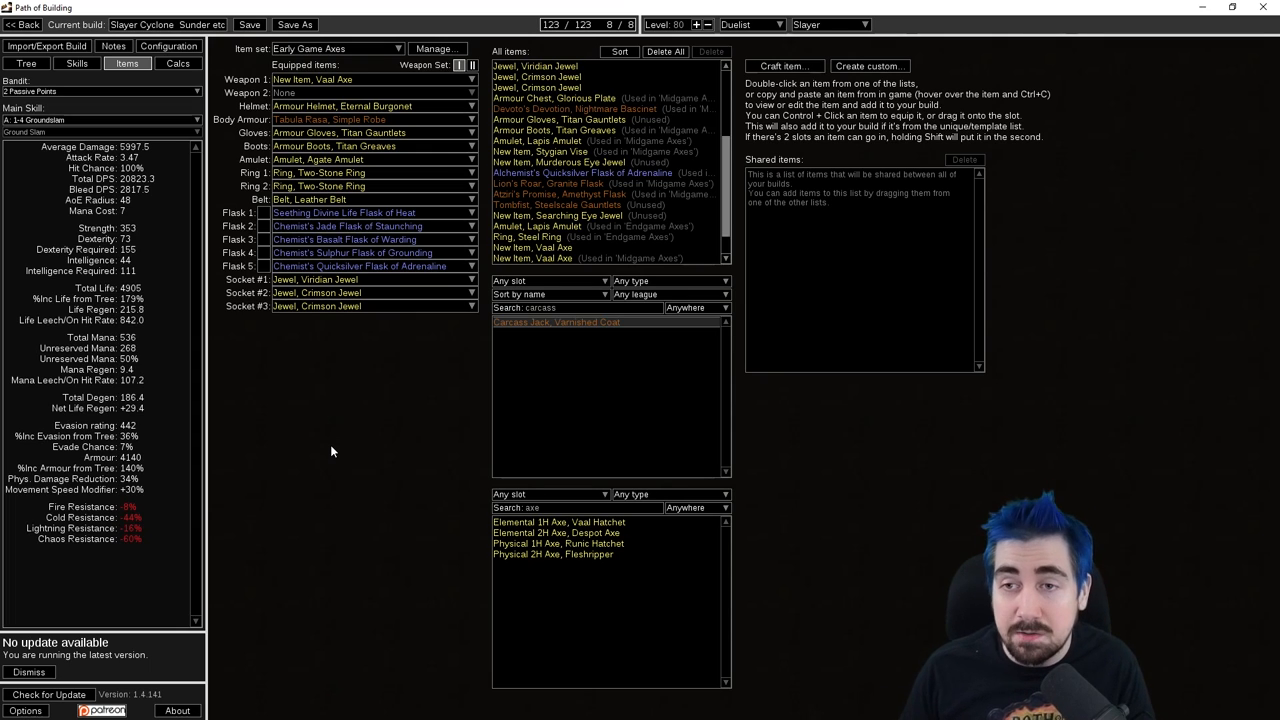
Browse the Midgame Axes item set, then equip the Endgame Axes set
{"action": "left_click", "coordinate": [336, 48]}
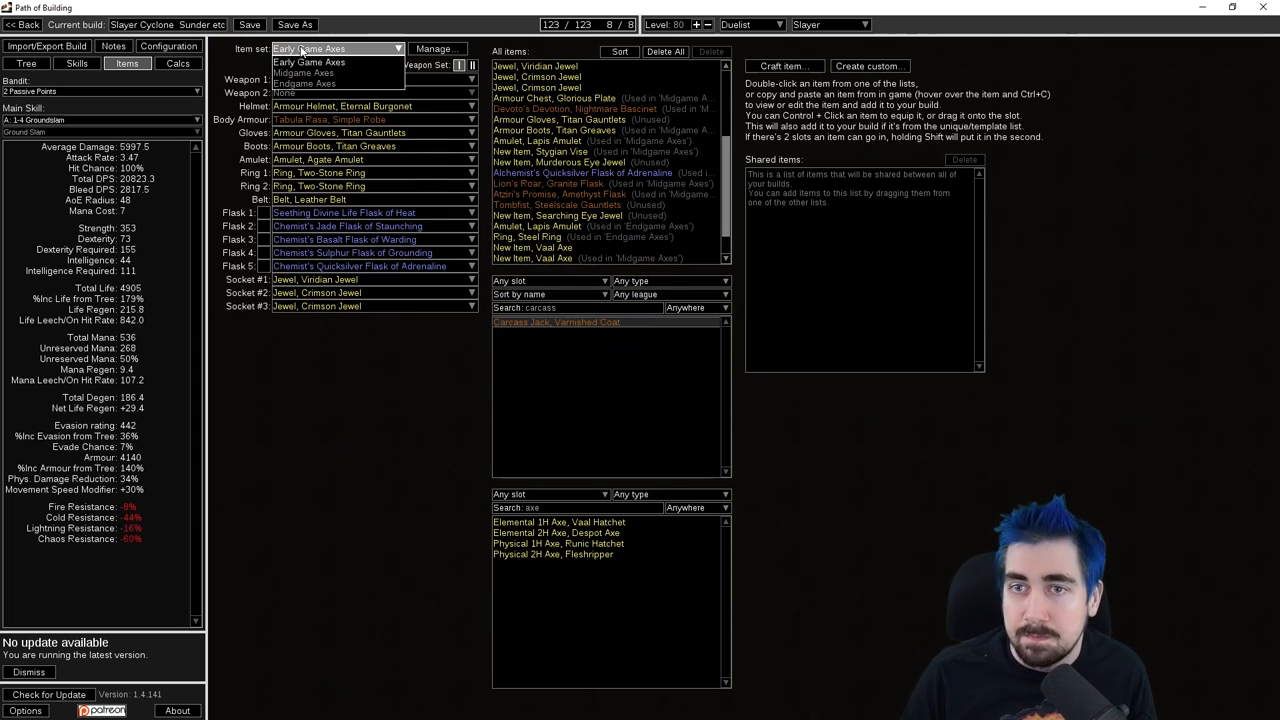
{"action": "left_click", "coordinate": [303, 72]}
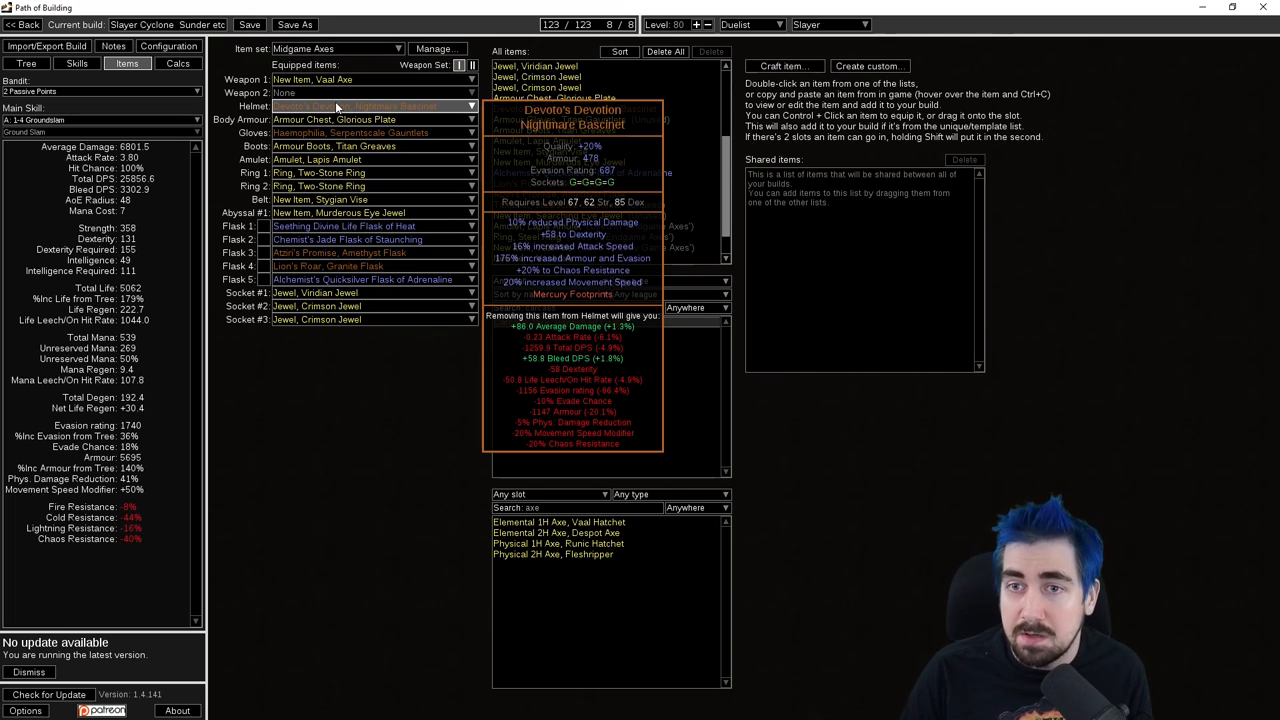
{"action": "mouse_move", "coordinate": [370, 119]}
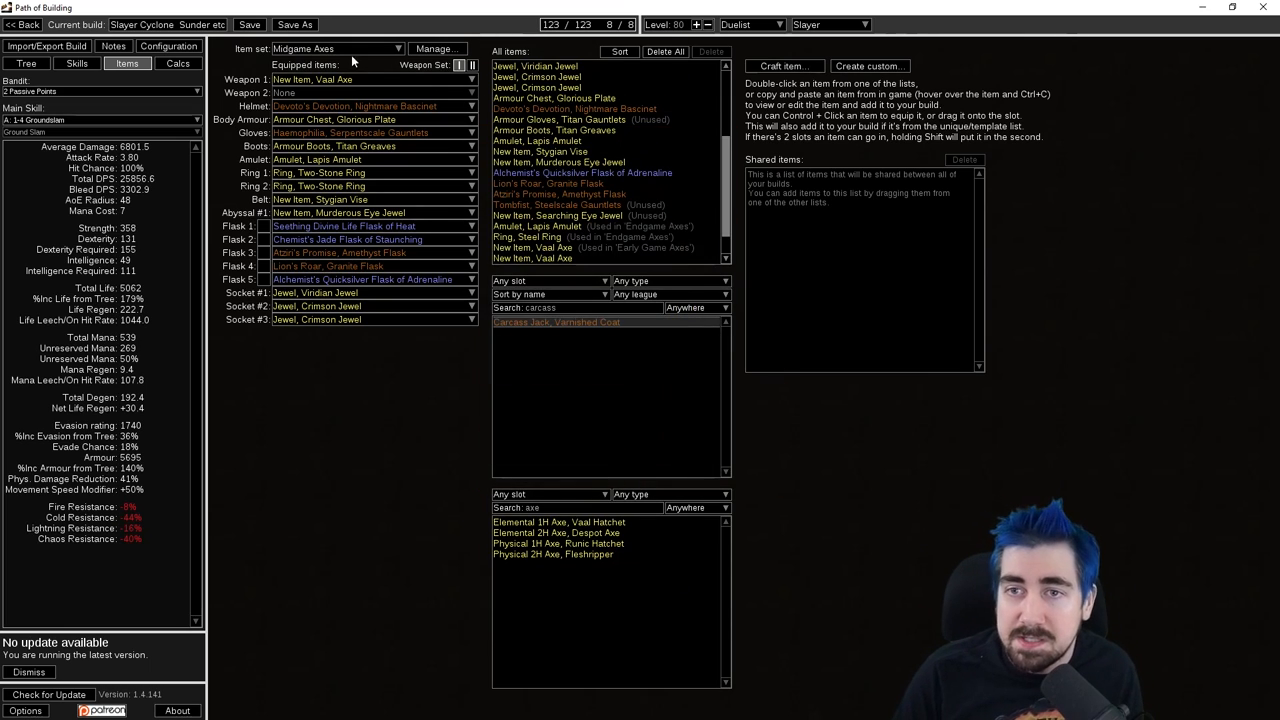
{"action": "left_click", "coordinate": [335, 48]}
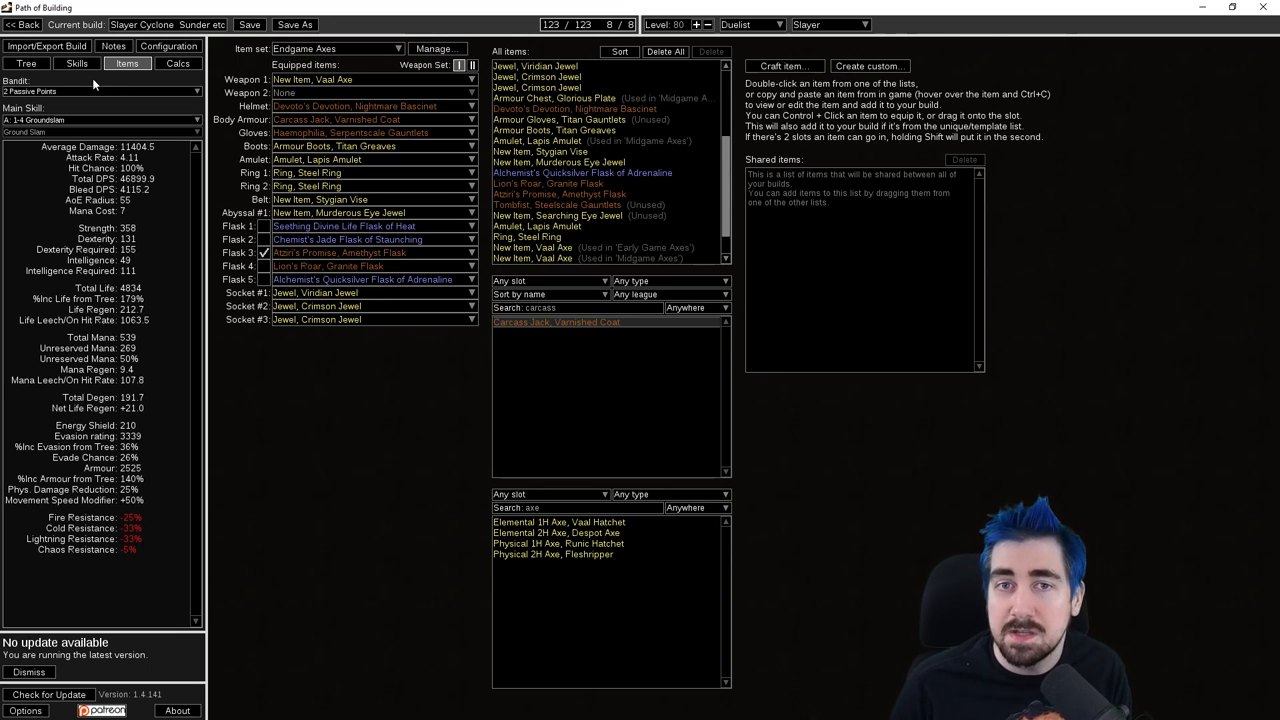
On the Slayer passive tree, refund all eight ascendancy points
{"action": "left_click", "coordinate": [27, 63]}
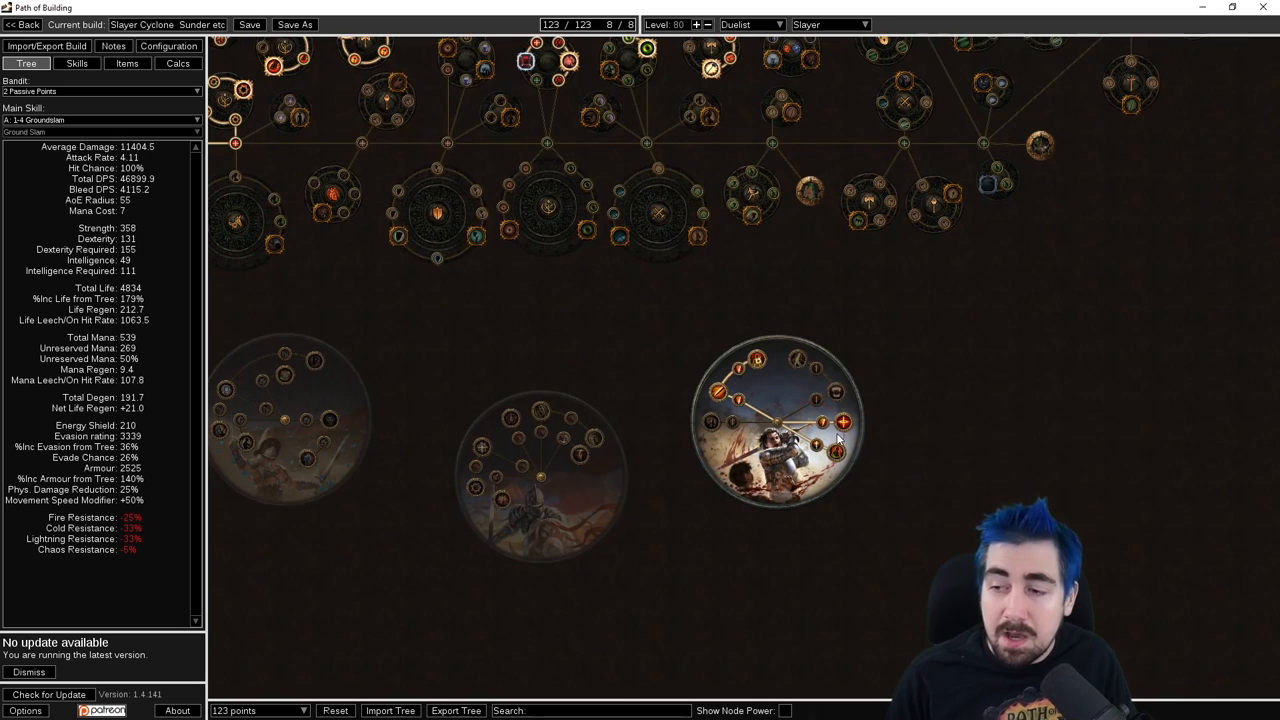
{"action": "left_click", "coordinate": [820, 425]}
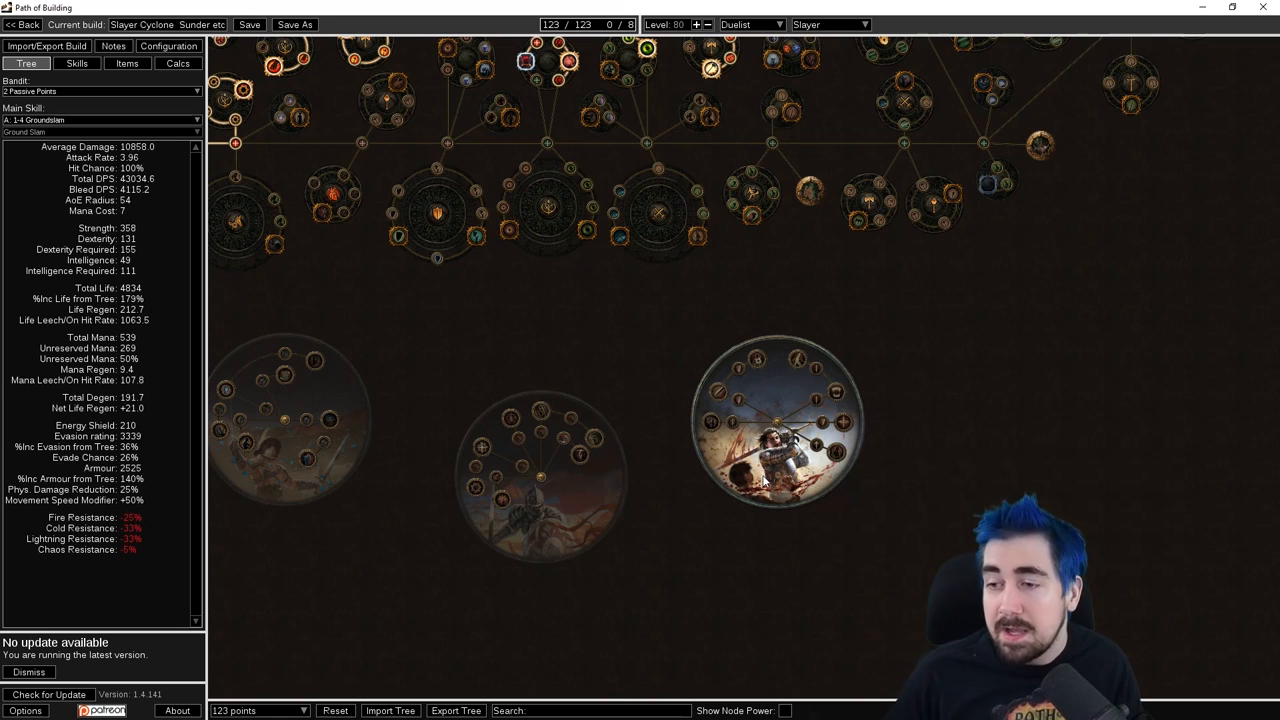
{"action": "mouse_move", "coordinate": [280, 378]}
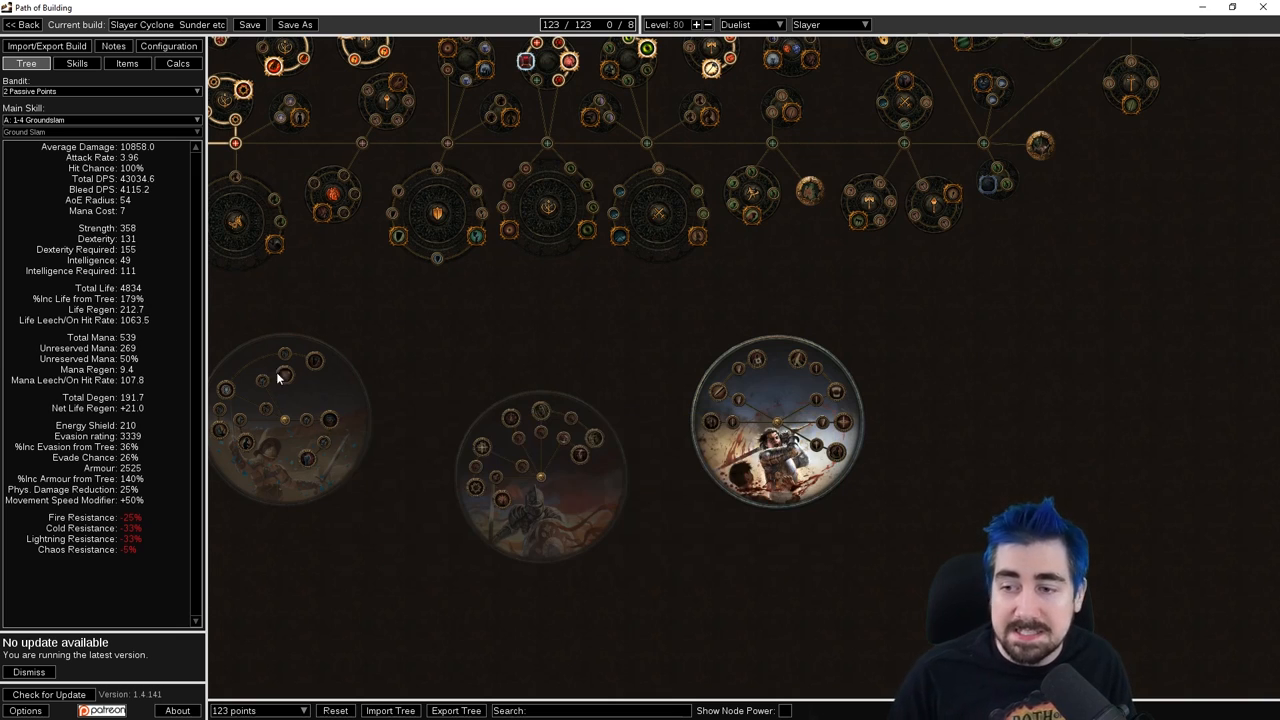